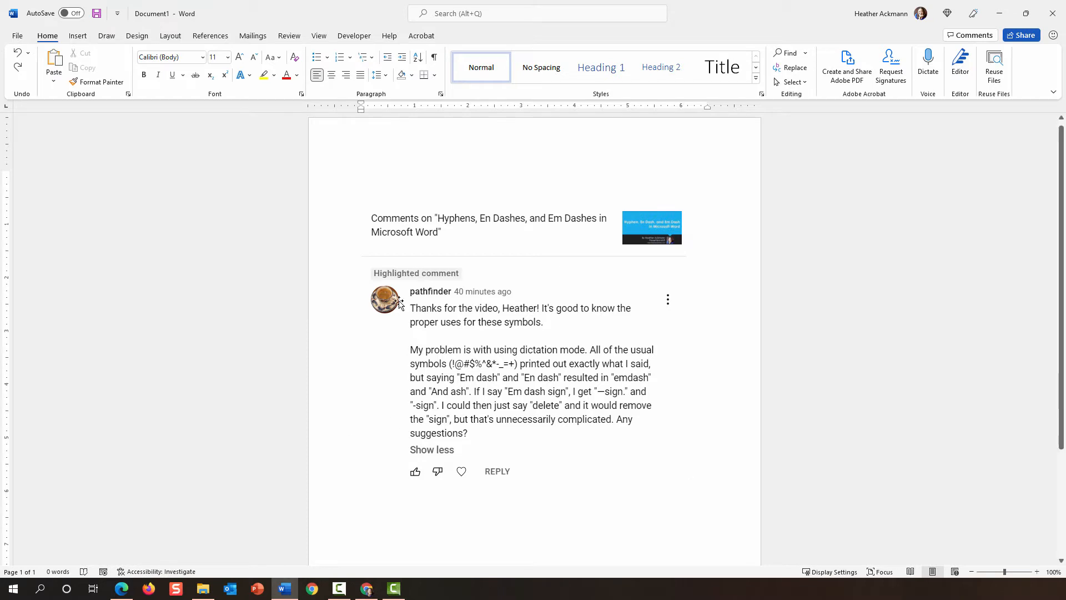
mouse_move(435, 309)
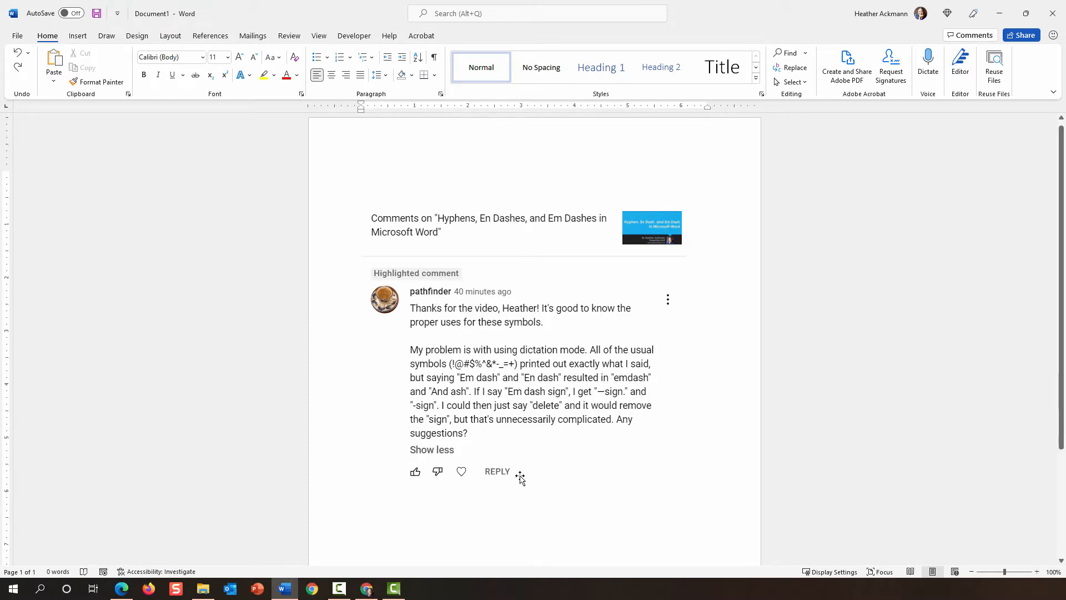
- Dictate 'will begin writing down everything that you say…as I'm speaking' unpunctuated, then pause
left_click(688, 483)
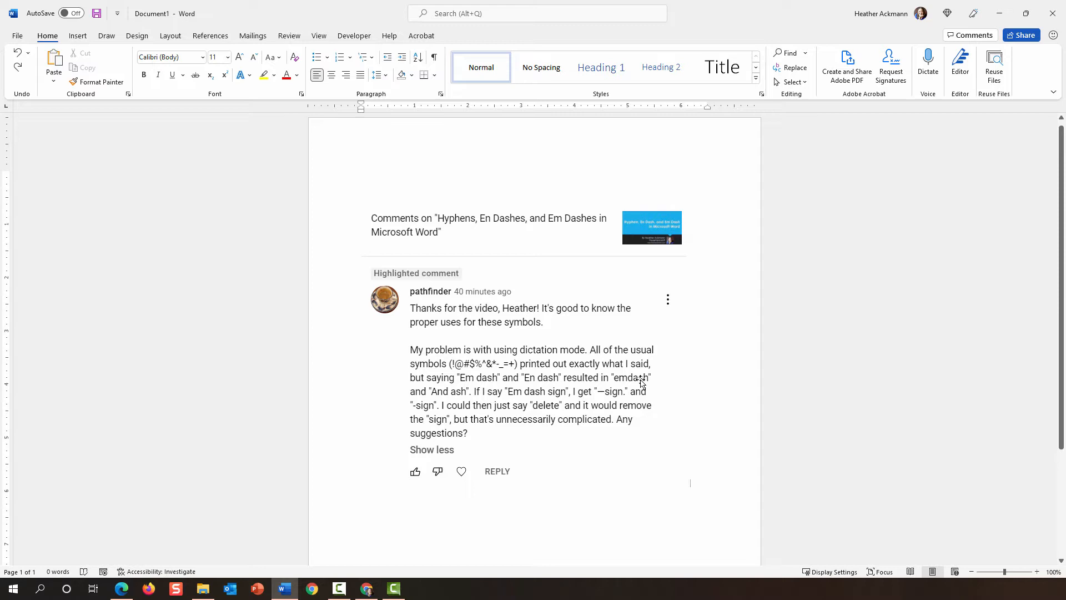
mouse_move(428, 413)
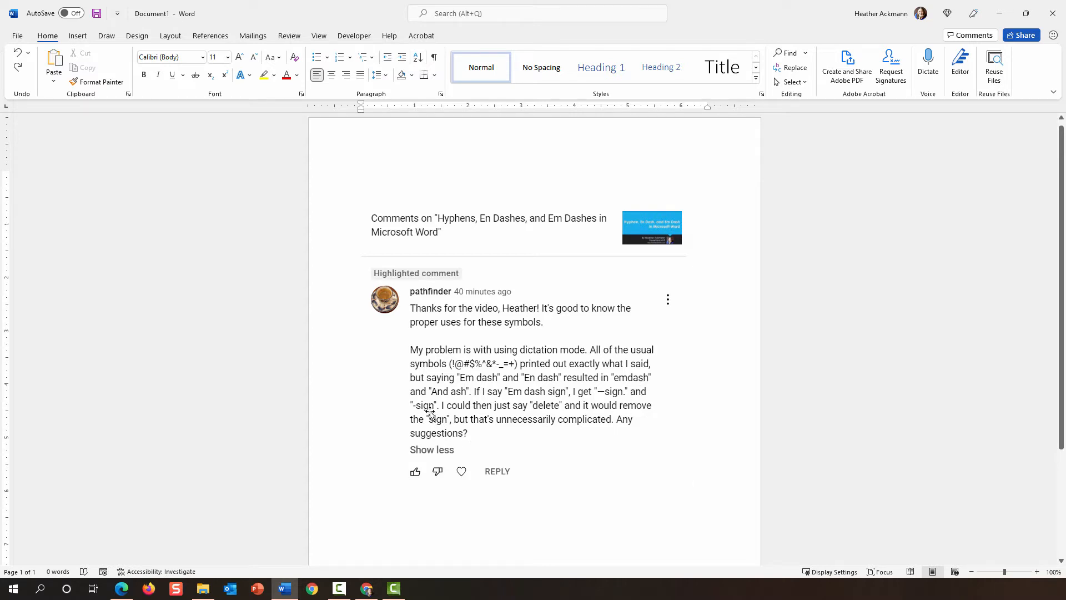
mouse_move(499, 415)
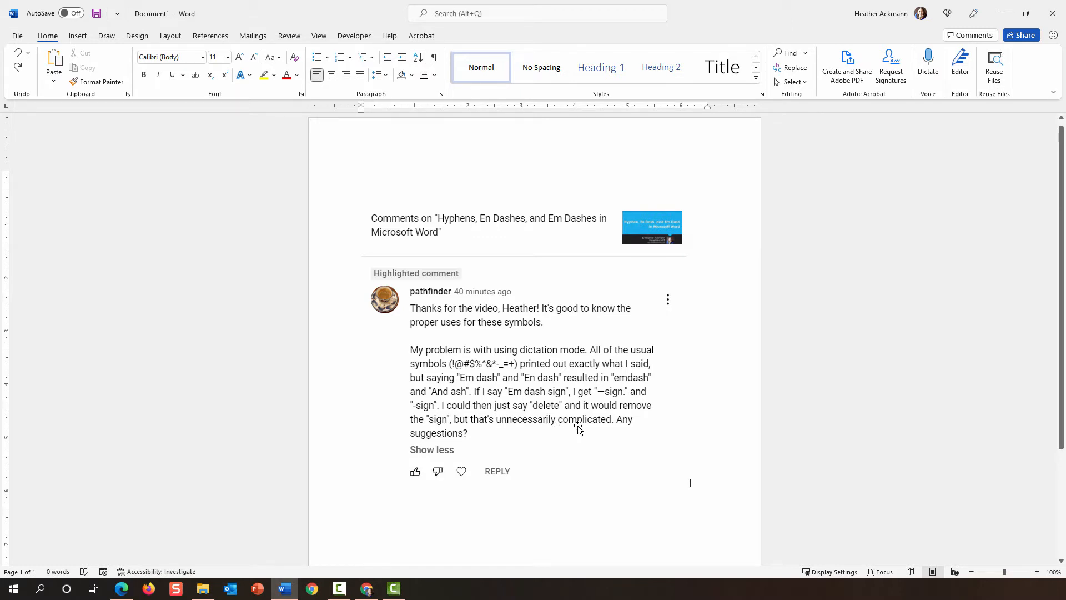
mouse_move(510, 411)
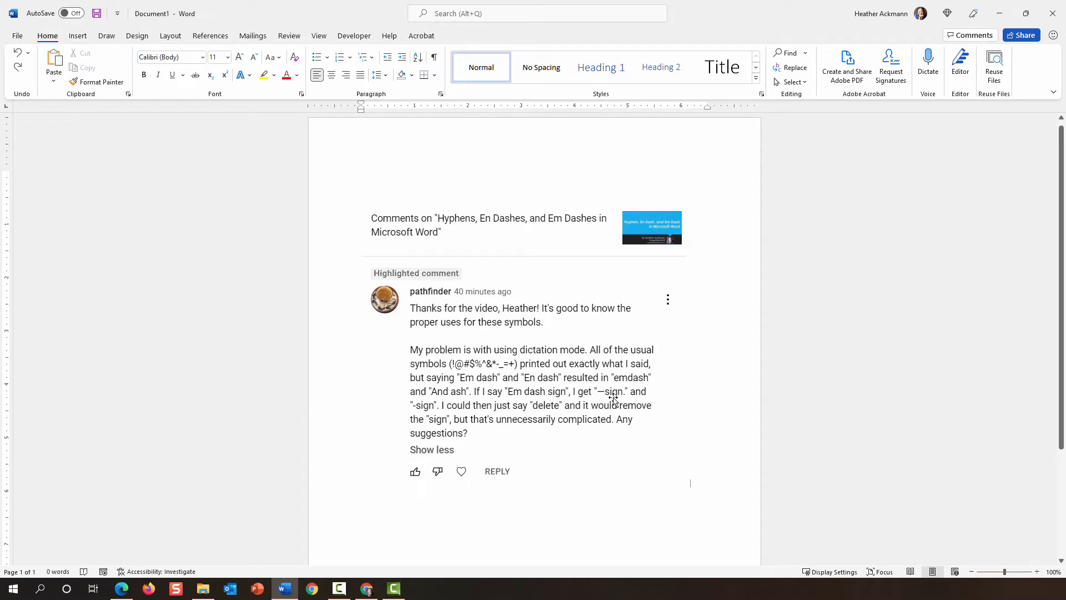
mouse_move(518, 447)
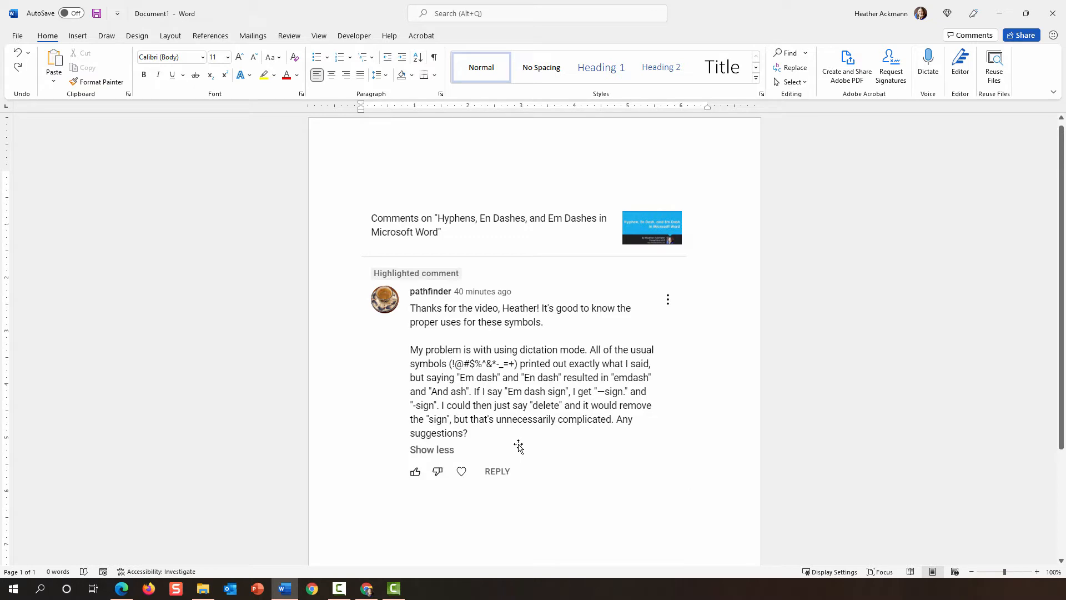
mouse_move(518, 447)
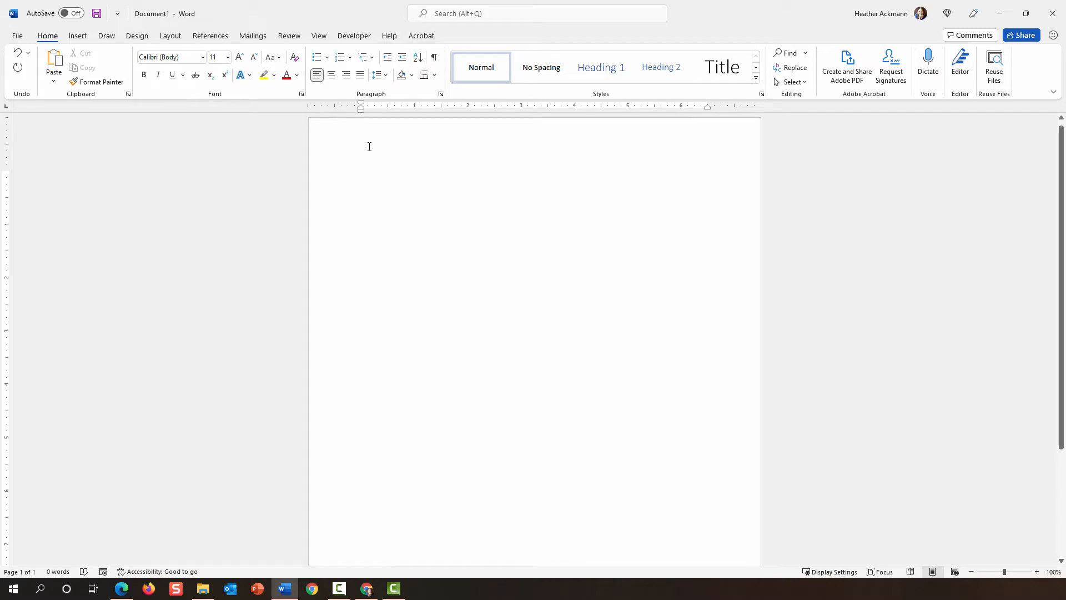
left_click(361, 209)
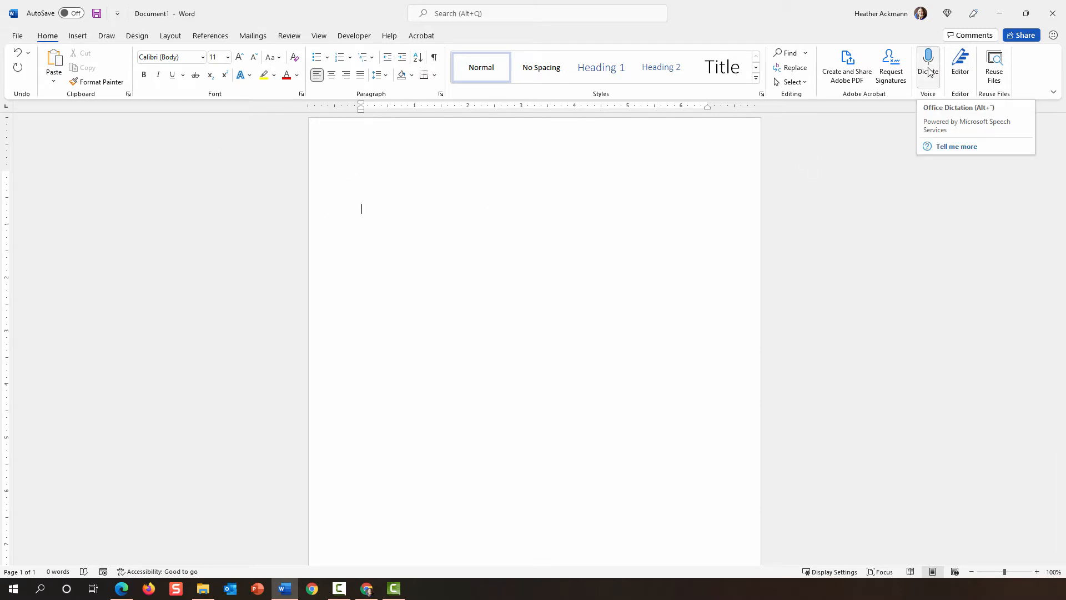
left_click(927, 61)
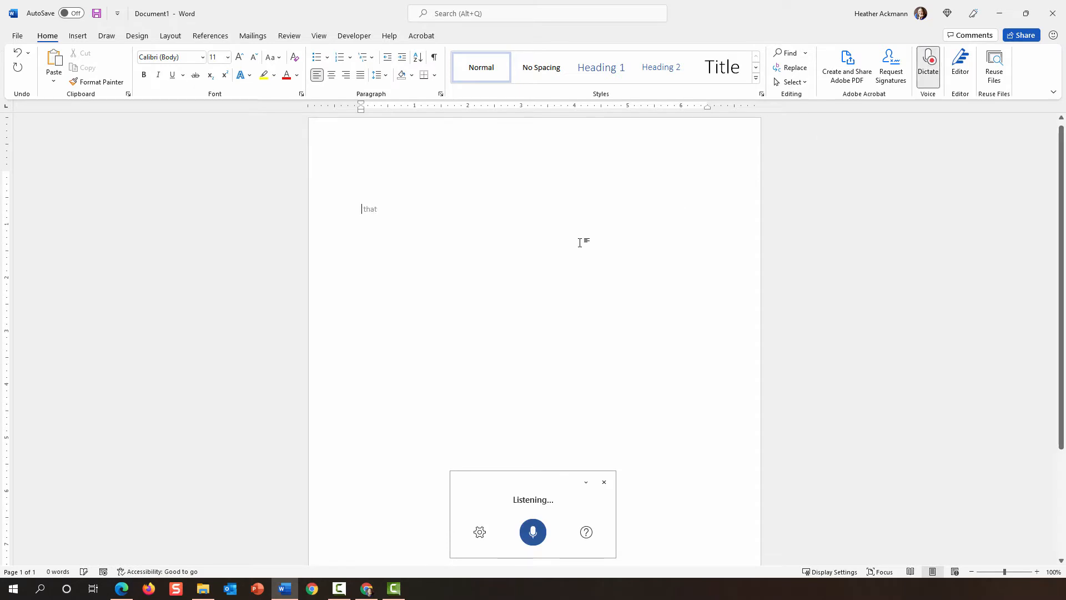
type("will begin writing")
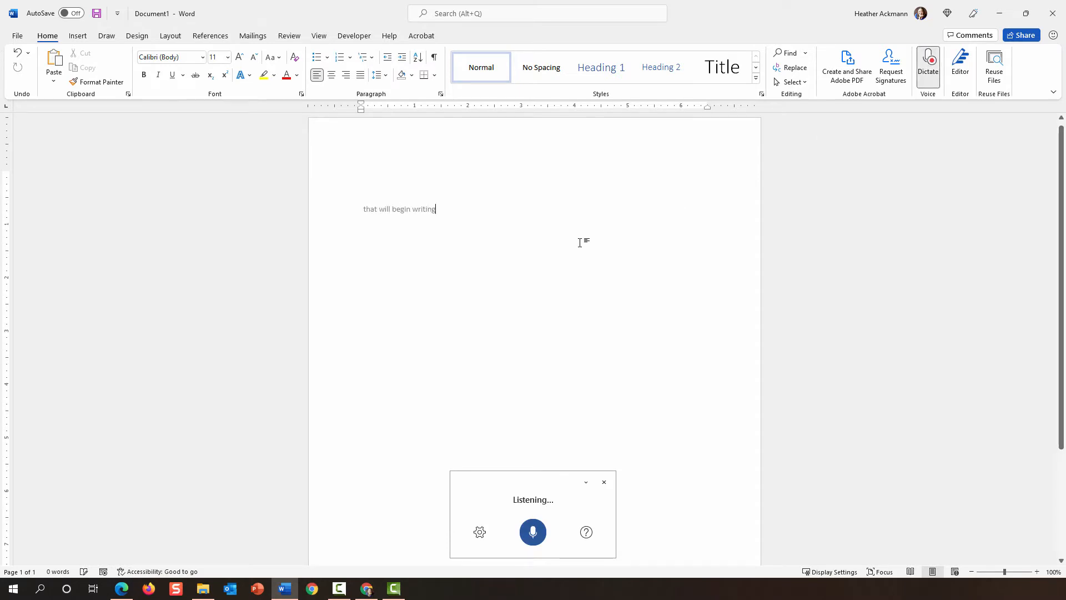
type("down everything that you say and as you can see that is")
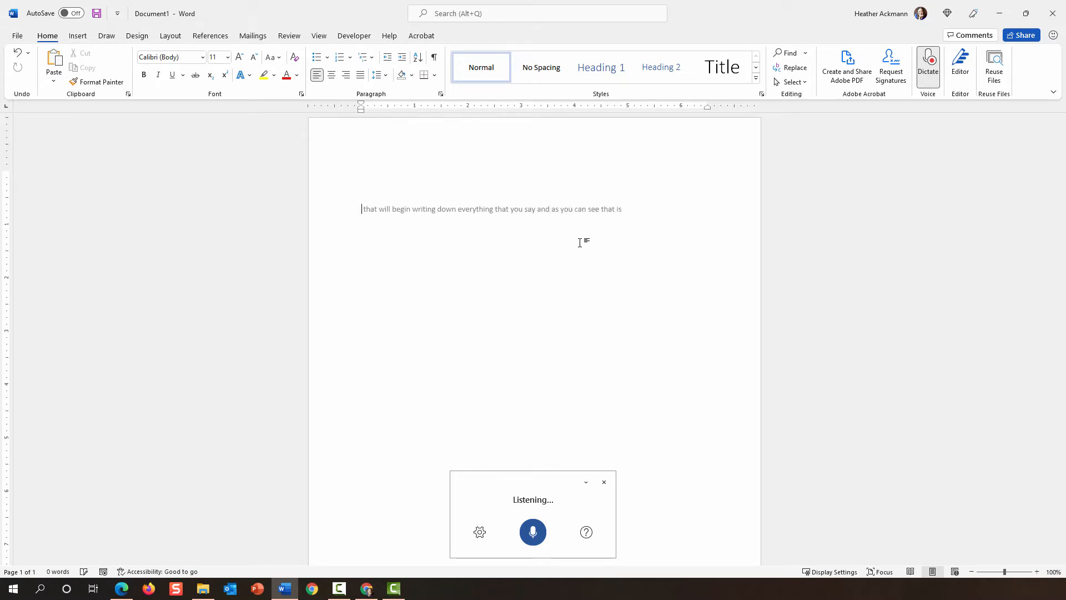
type("exactly what dictate is")
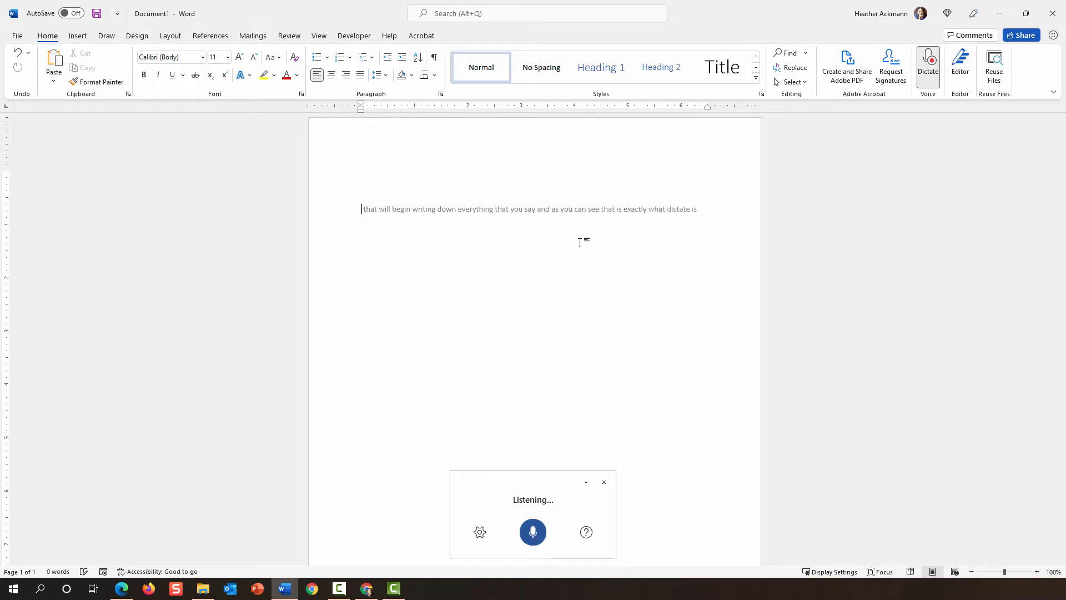
type("doing as i'm speaking")
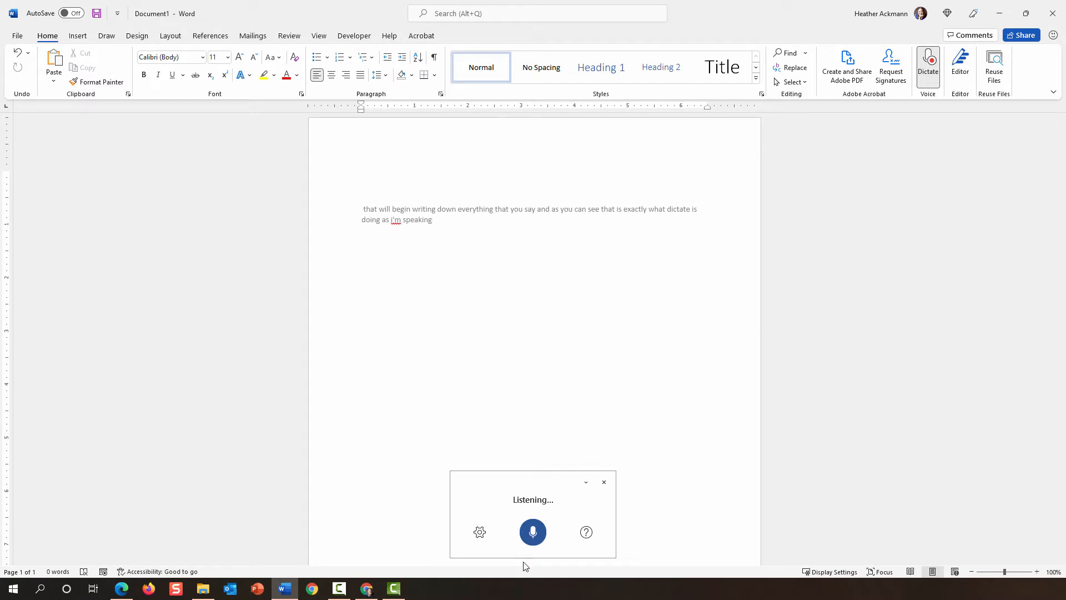
left_click(533, 532)
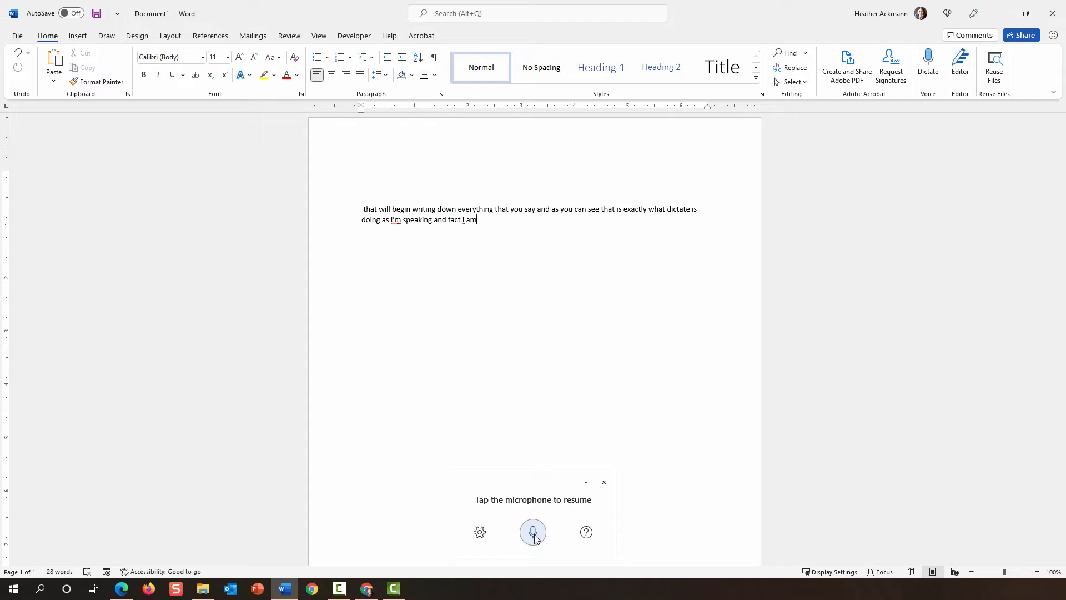
- Turn on Enable auto-punctuation from the dictation toolbar's settings gear
left_click(533, 532)
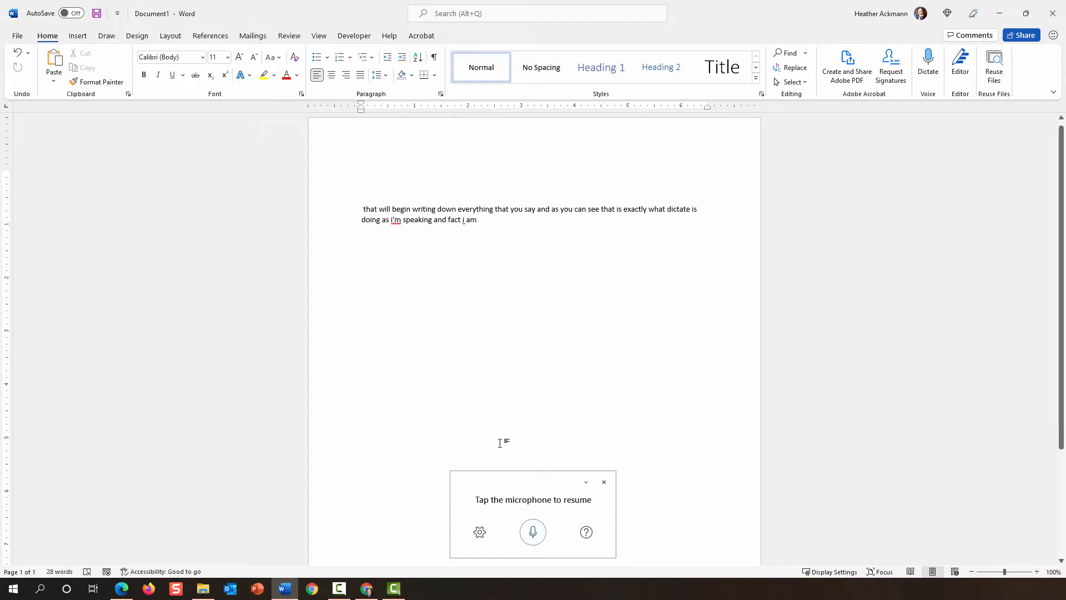
mouse_move(479, 532)
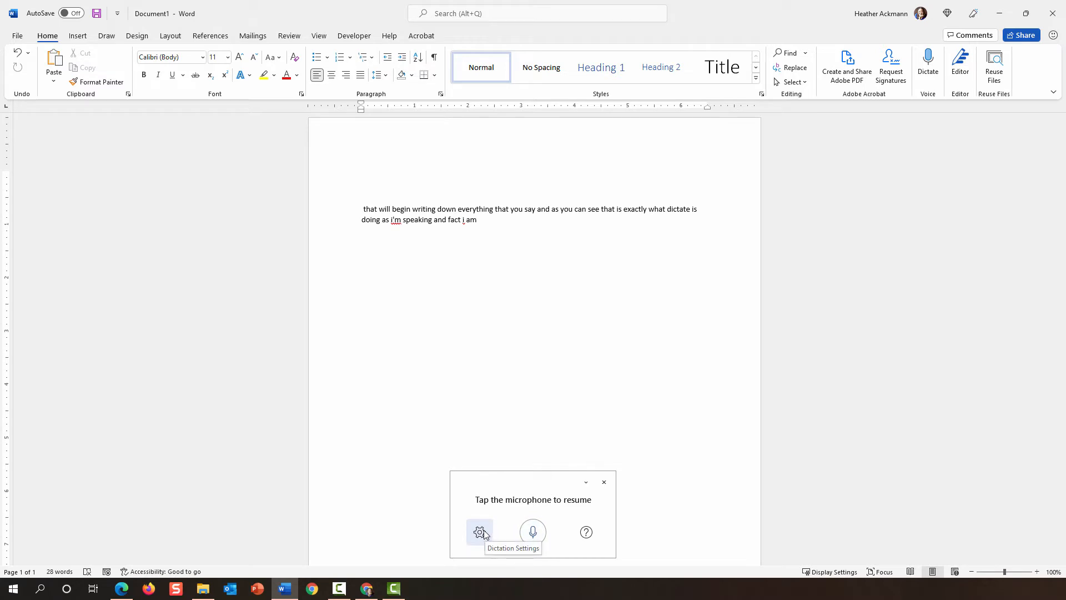
left_click(479, 532)
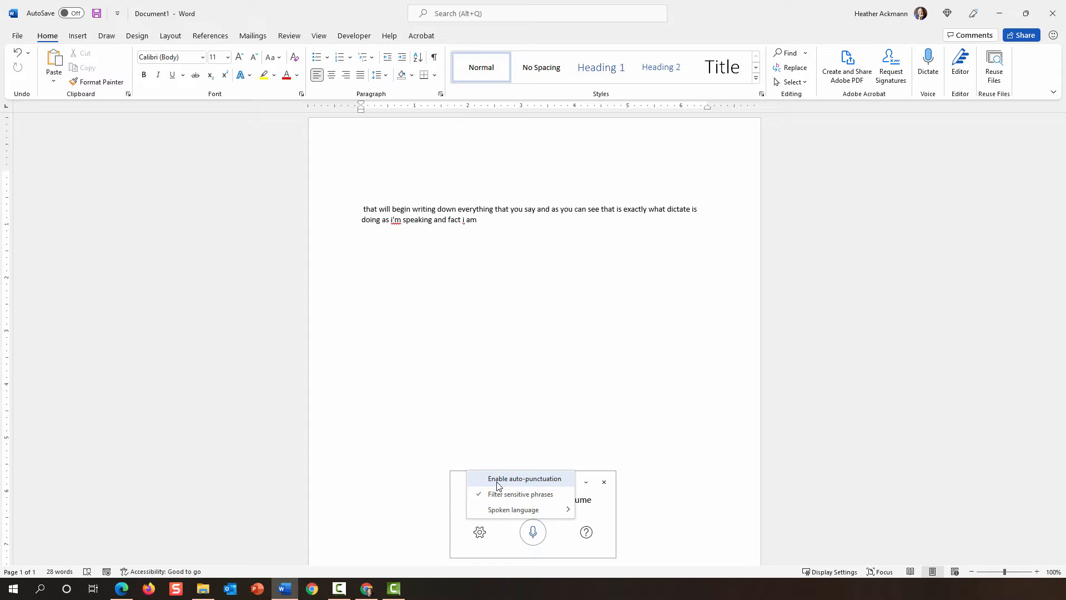
mouse_move(502, 469)
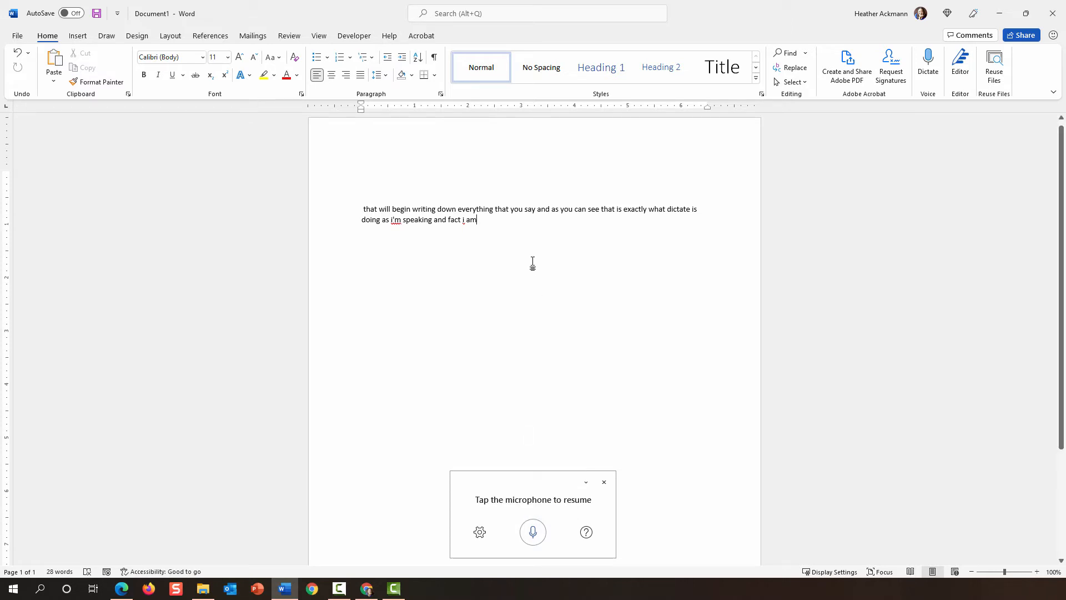
left_click(479, 531)
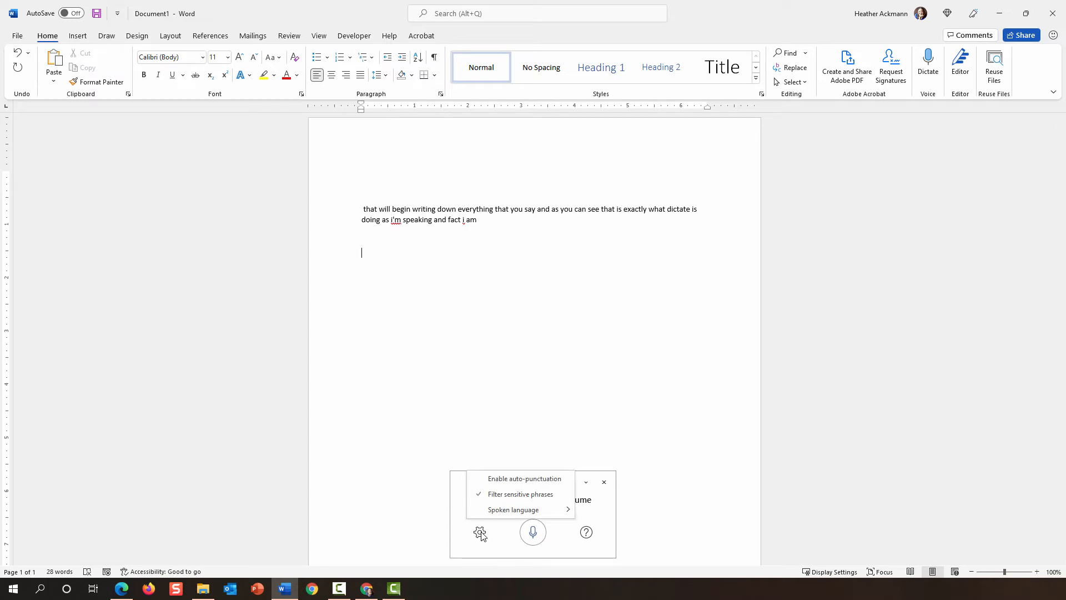
left_click(523, 478)
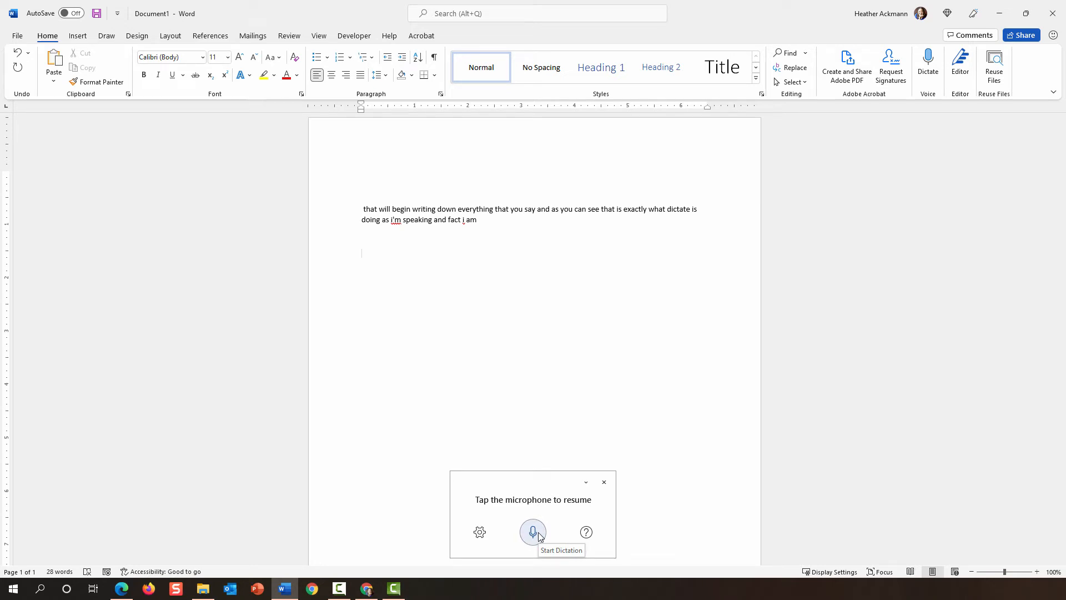
- Resume dictation and speak 'the quick brown fox jumped over the lazy dog' with auto-punctuation
left_click(533, 531)
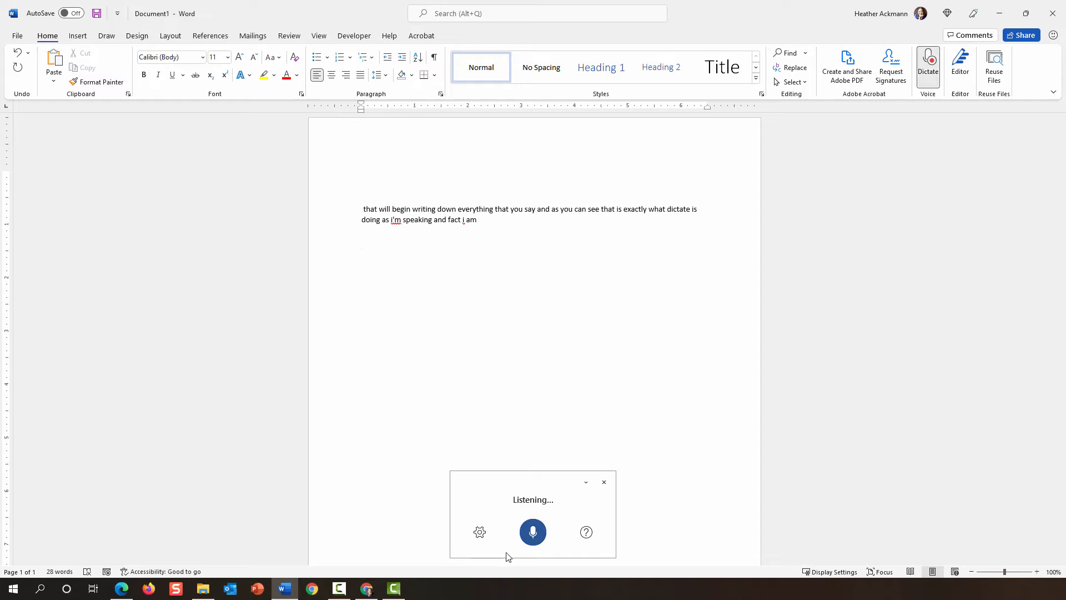
type("the quick brown fox jumped")
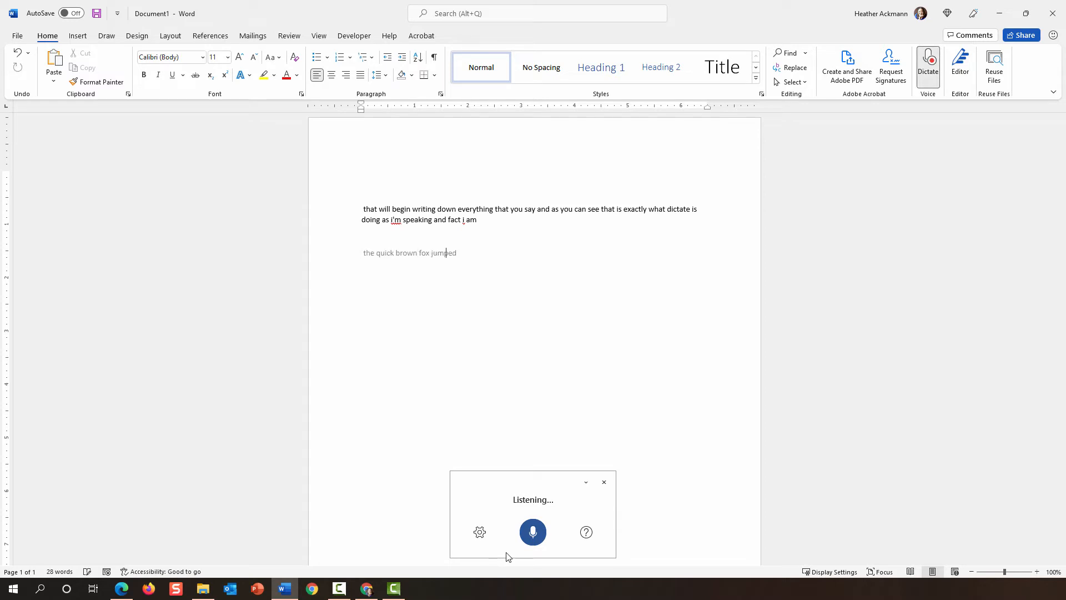
type("over the lazy dog. of course i didn't really need to")
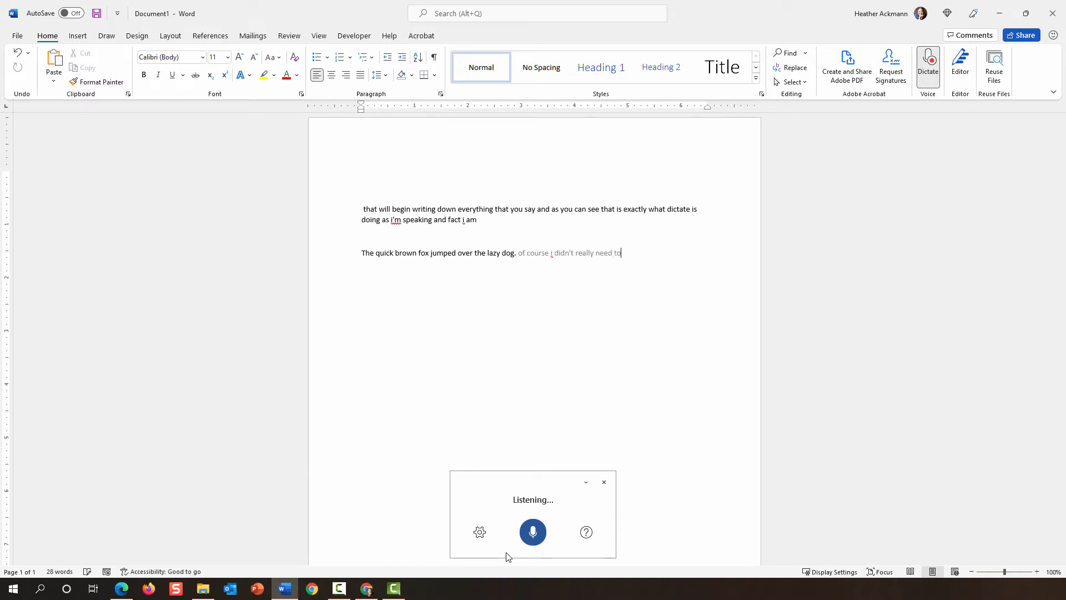
type("say period but it's")
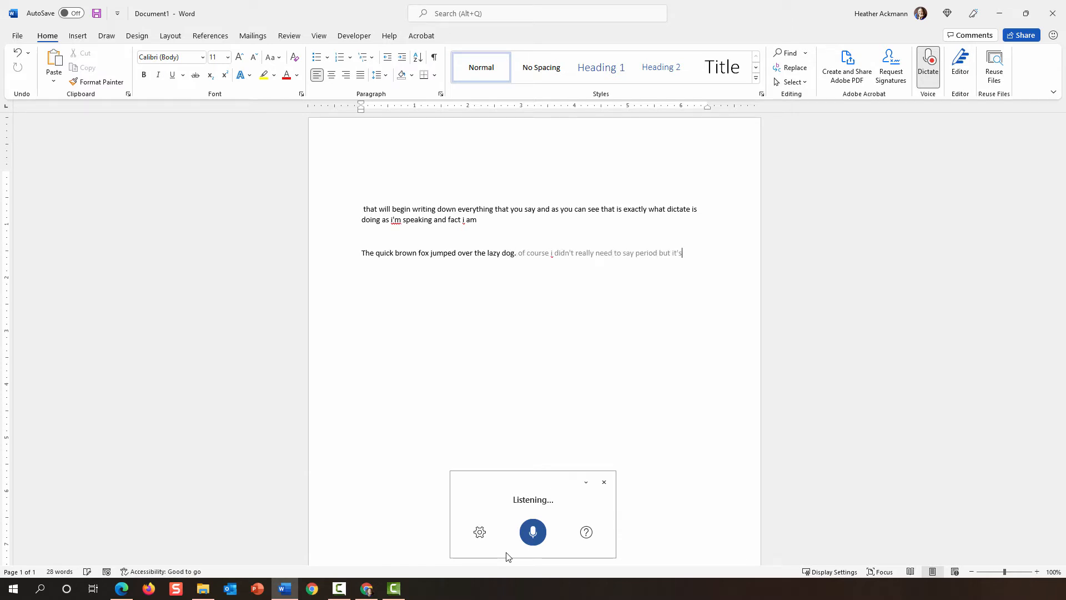
type("just sort of a habit but")
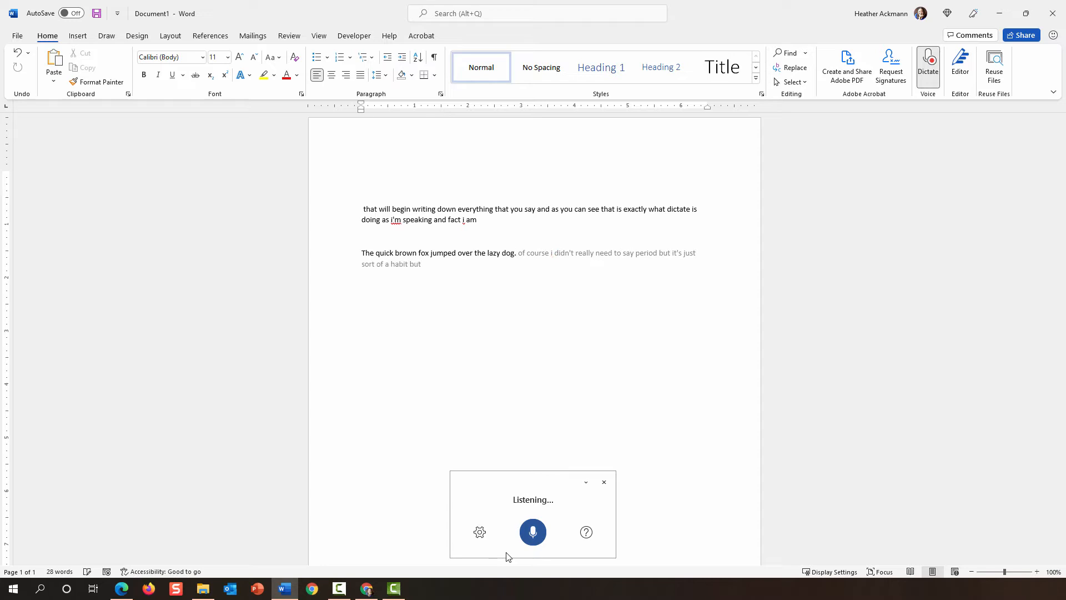
type("as you can see i'm talking")
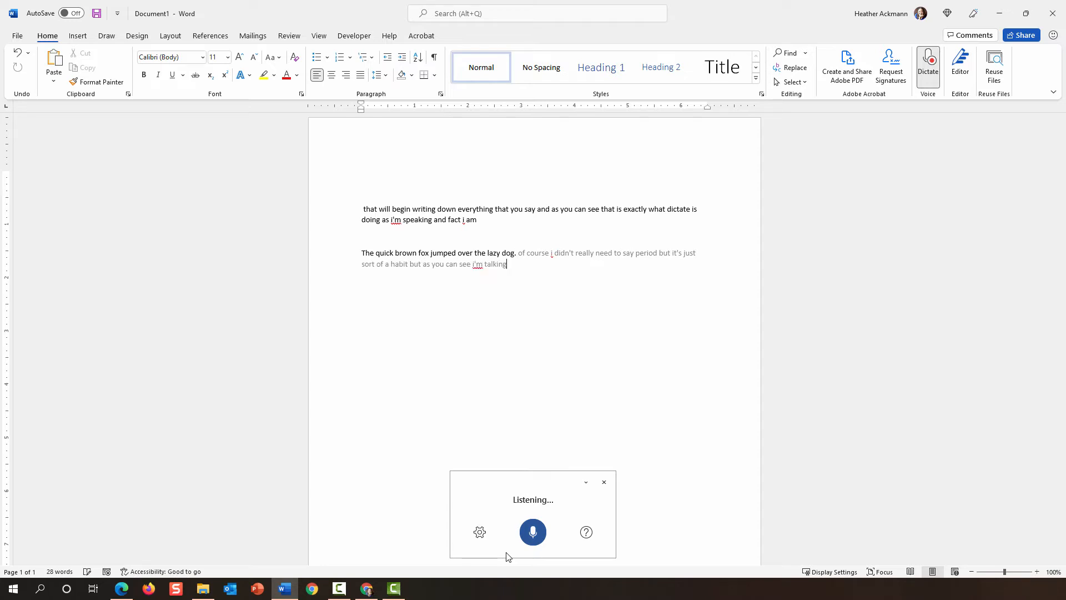
type("and it is still right")
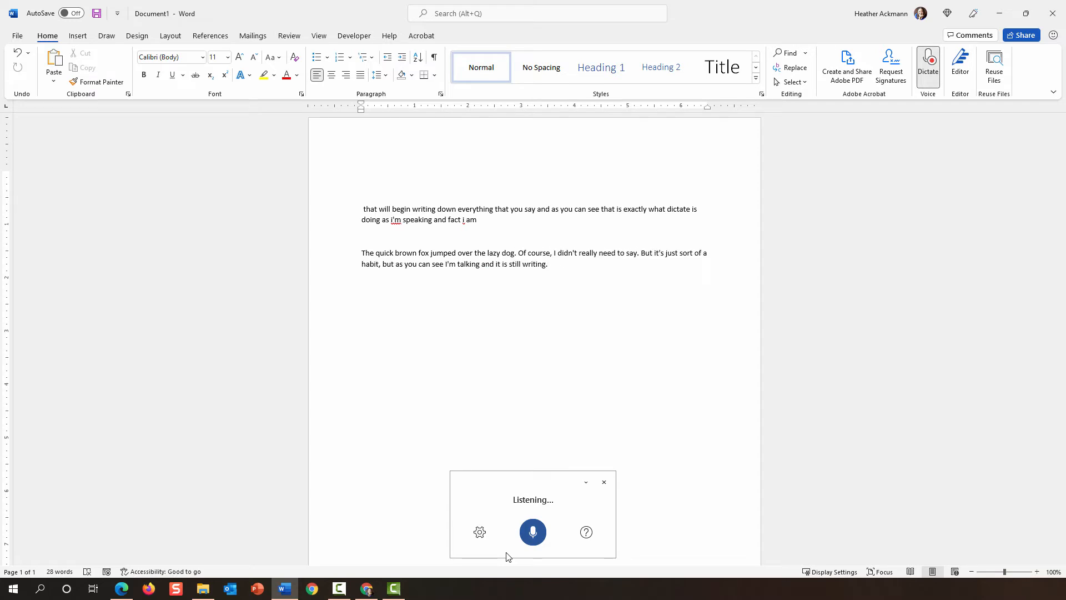
type("now notice what happened i paused and then it went back looked at my sentence")
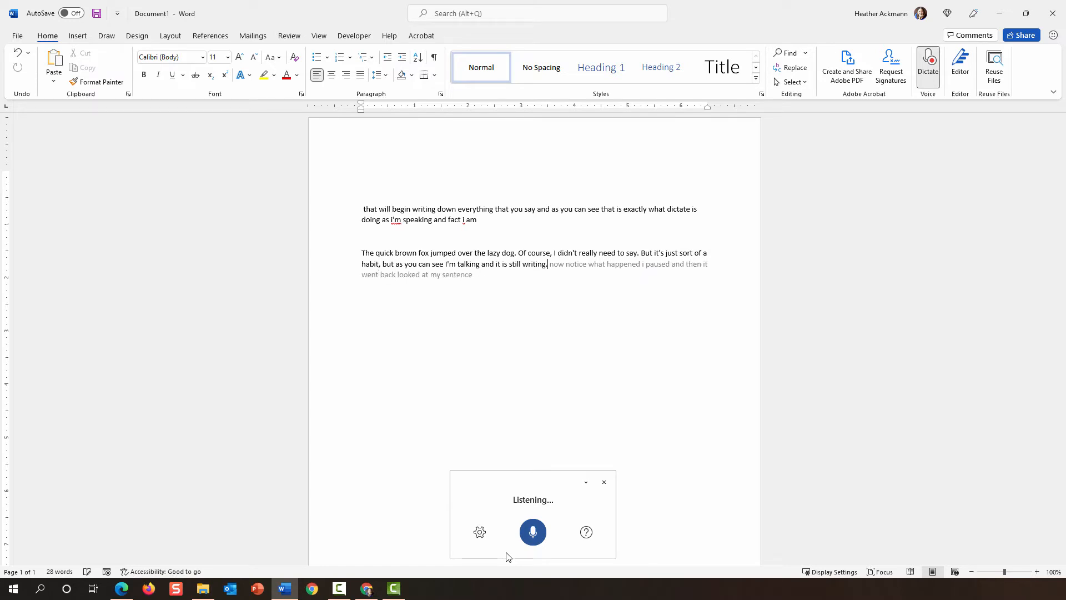
type("an punctuated it for me. Isn't that cool?")
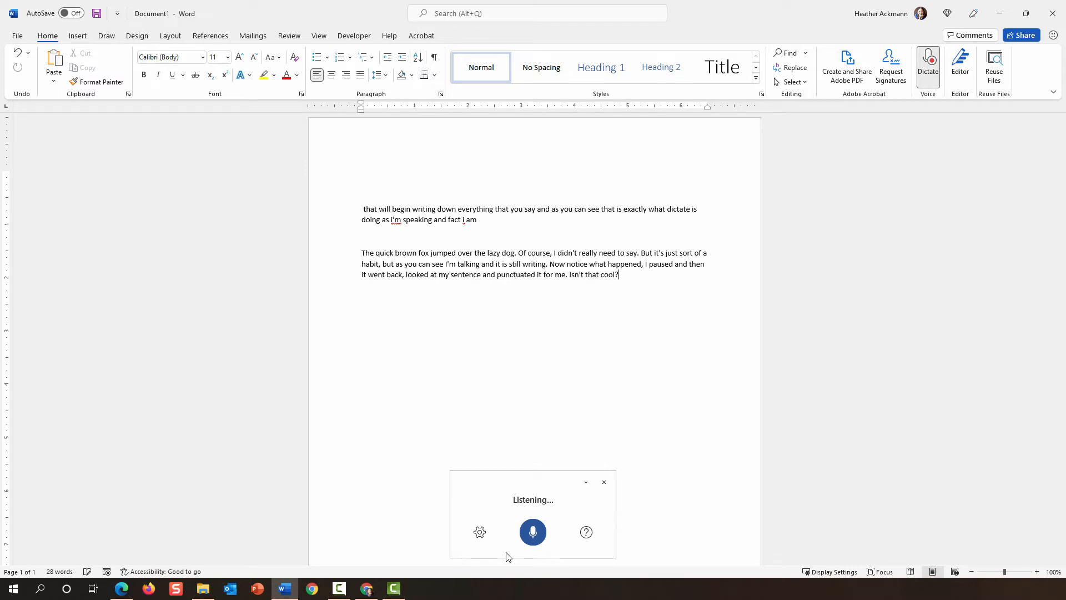
type("and it even got the question")
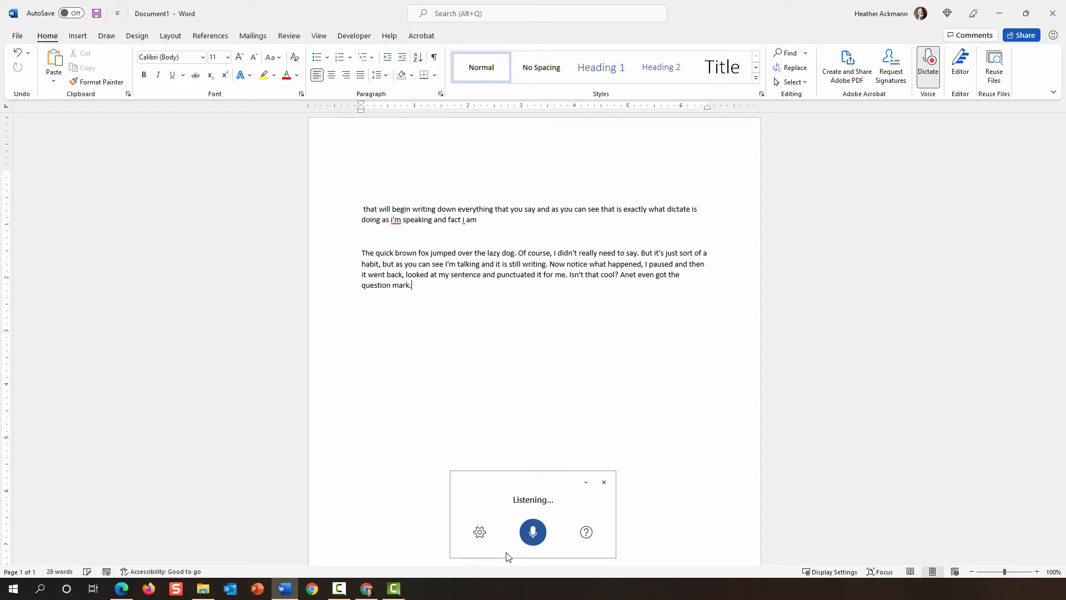
- Dictate that you must pause so Word can analyze what you said
type("but you kind of have to pause")
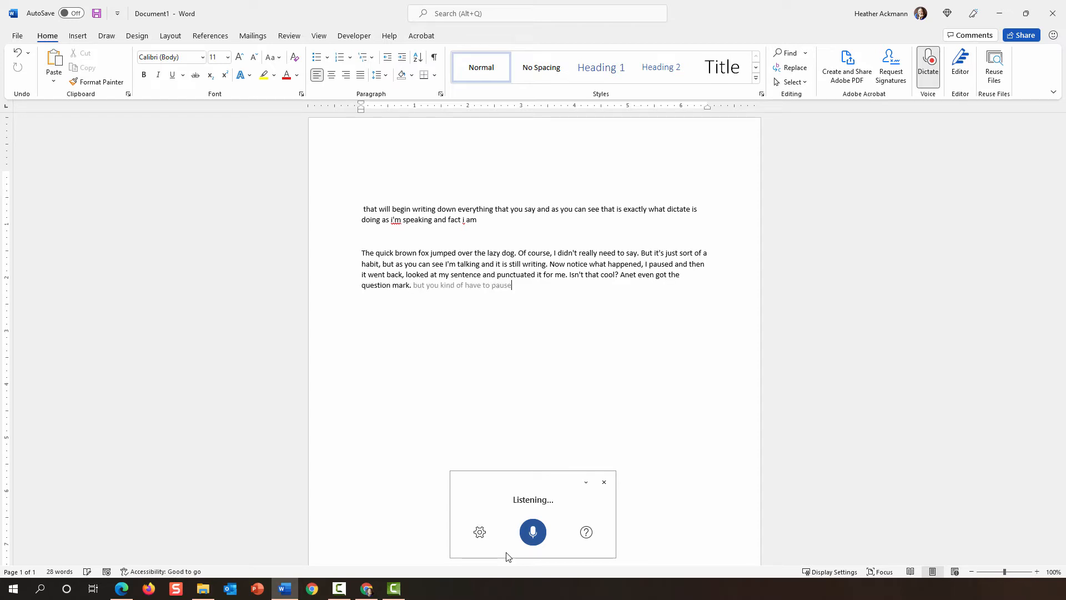
type("in order for")
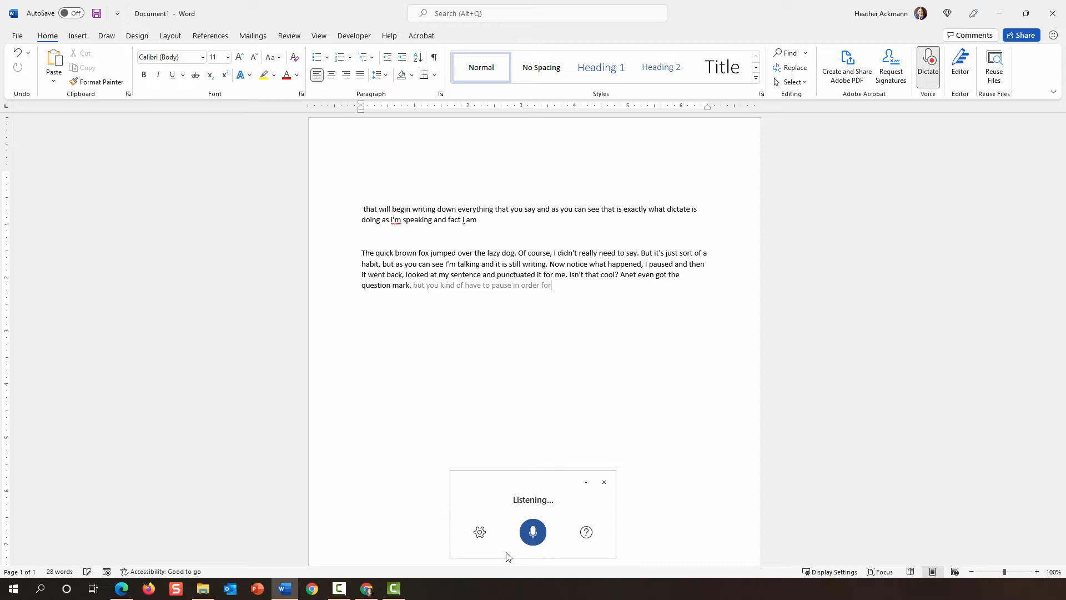
type("word to go back and")
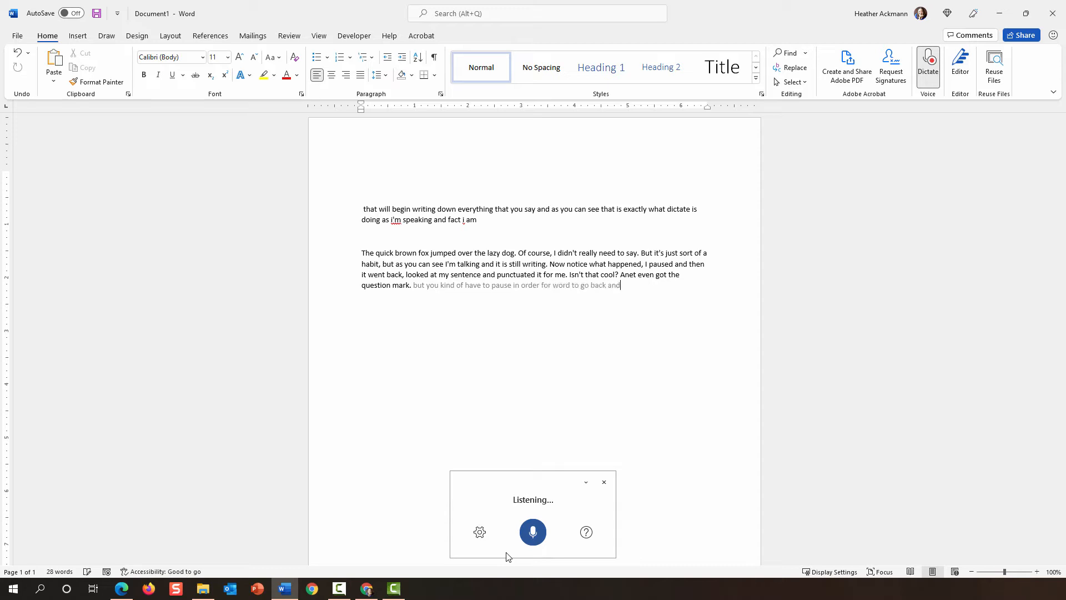
type("analyze what you said")
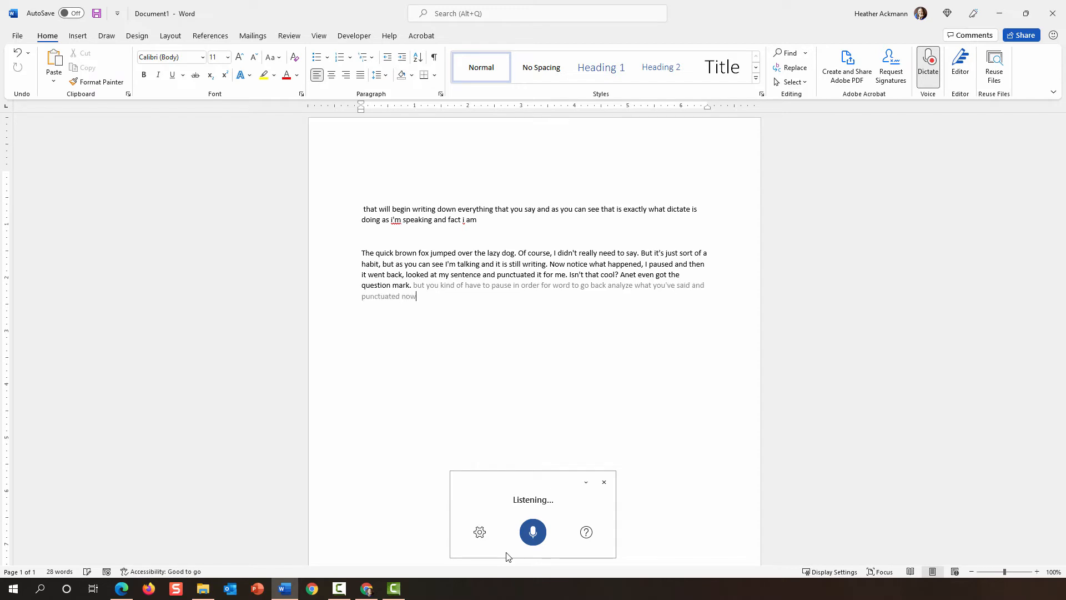
- Dictate that special punctuation marks like the em dash must be spoken in a special way
type("if you want any special")
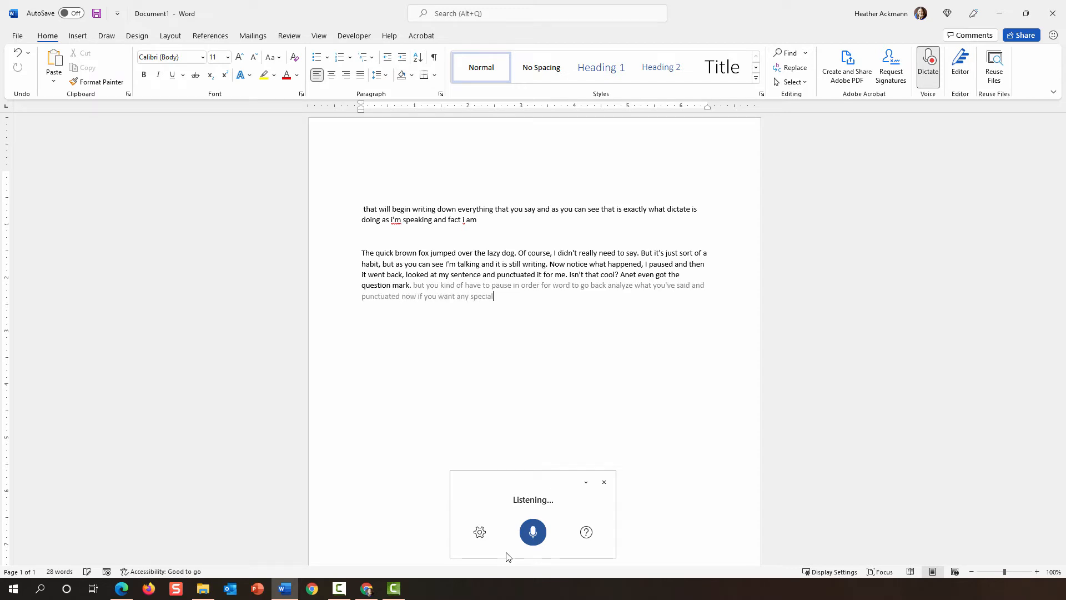
type("zed punctuation")
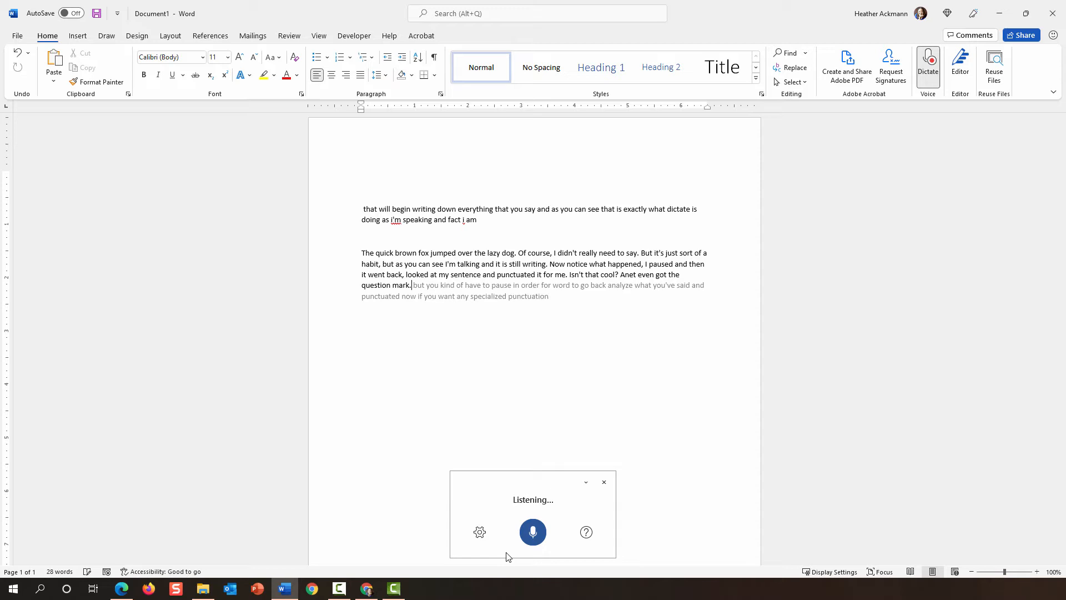
type("marks like the N dash")
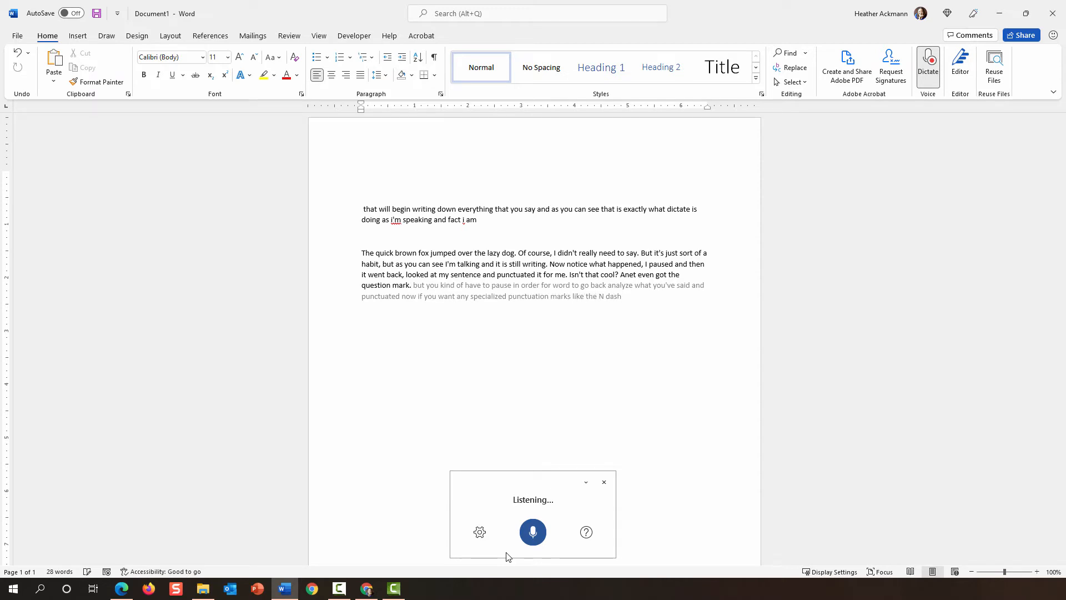
type("then you have to go")
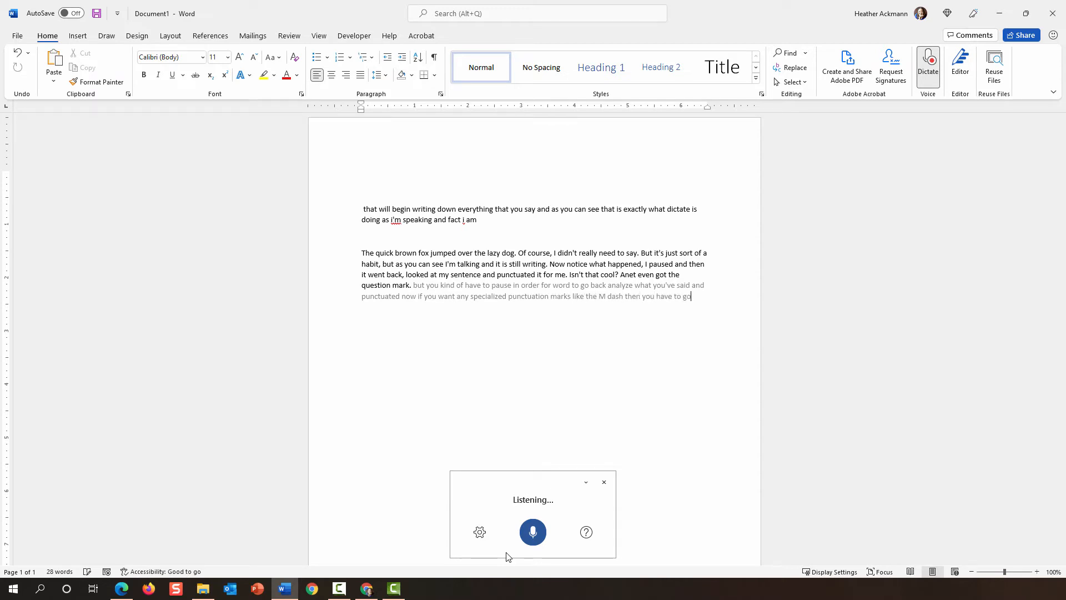
type("and say those words")
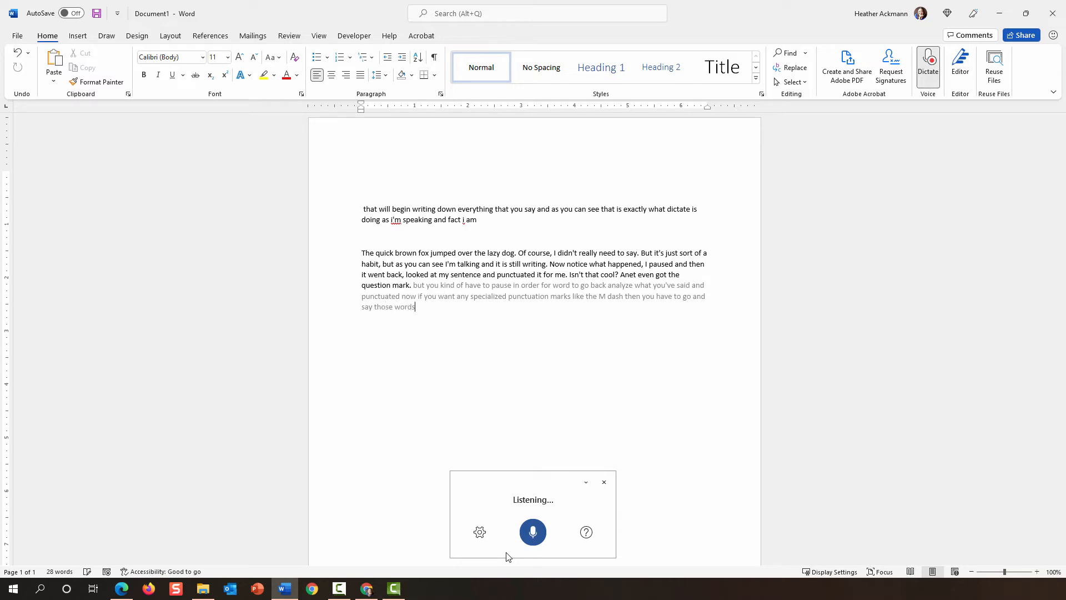
type("kind of in a special way, an as you can see.")
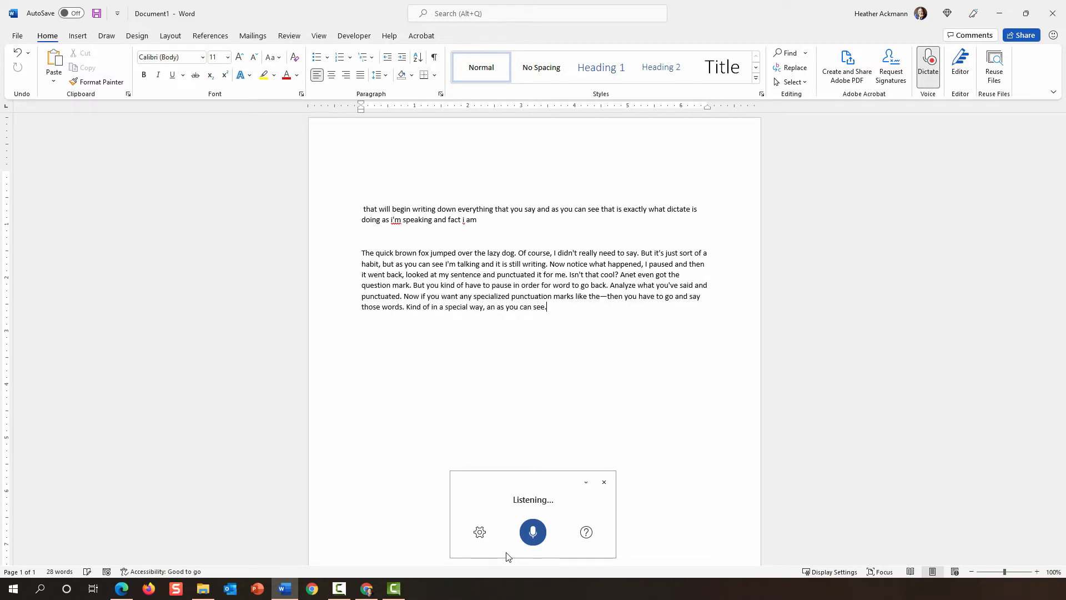
- Dictate that Word already converted the spoken em dash, making it a mixed bag
type("it's already time")
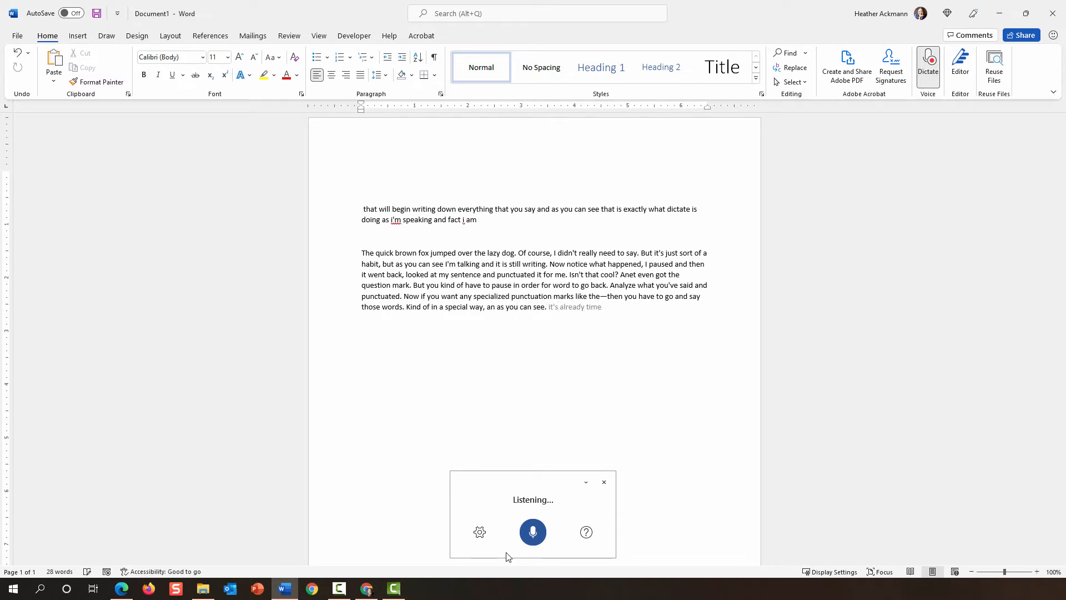
type("it's already done that as I've spoken the symbol.")
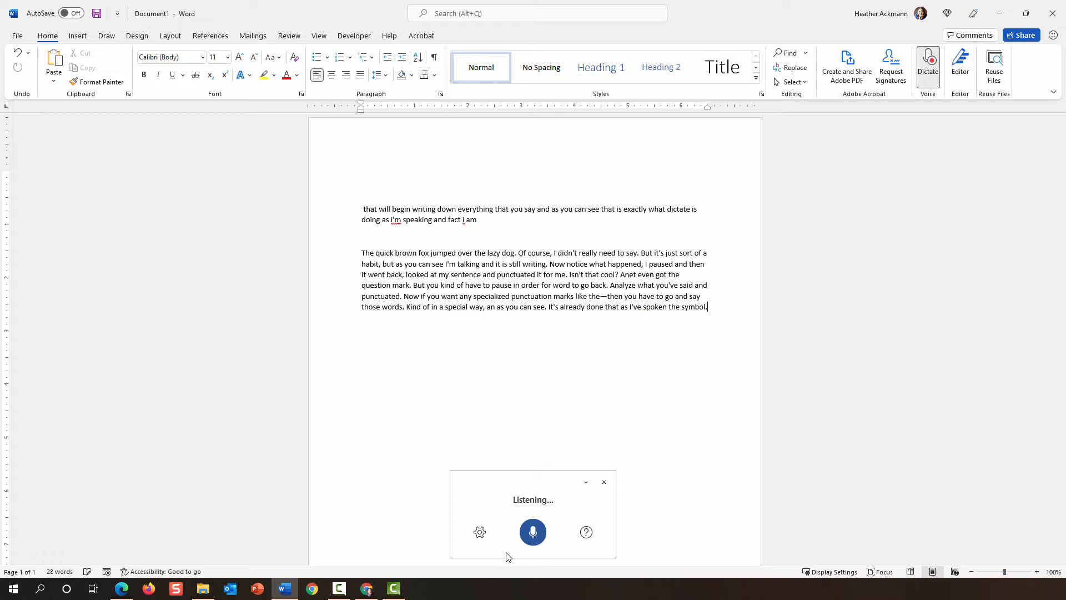
type("that")
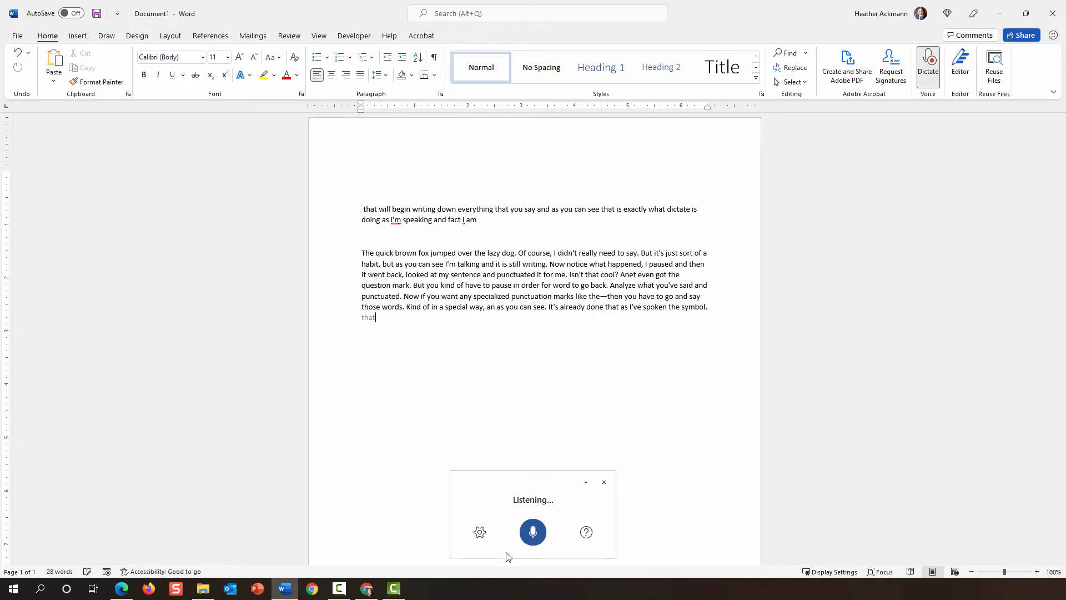
type("of course isn't what i wanted")
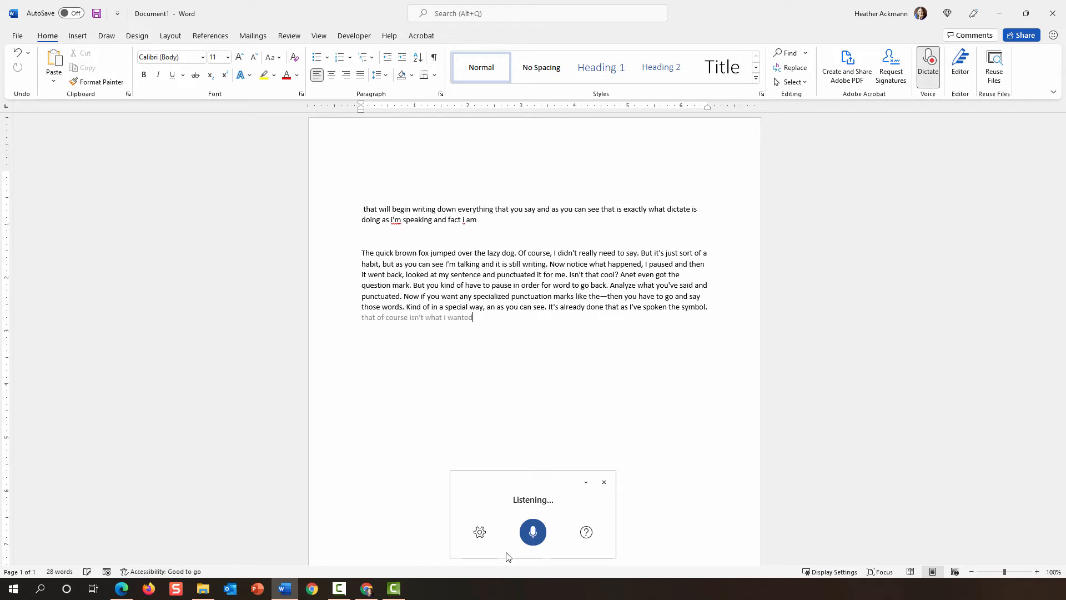
type("because i'm talking")
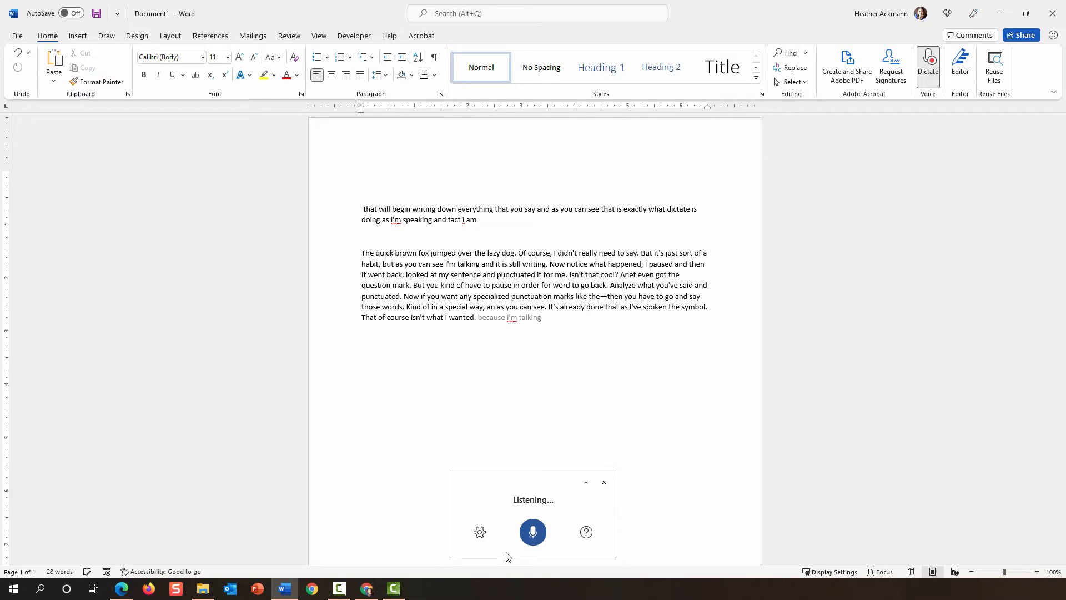
type("about the M dash and")
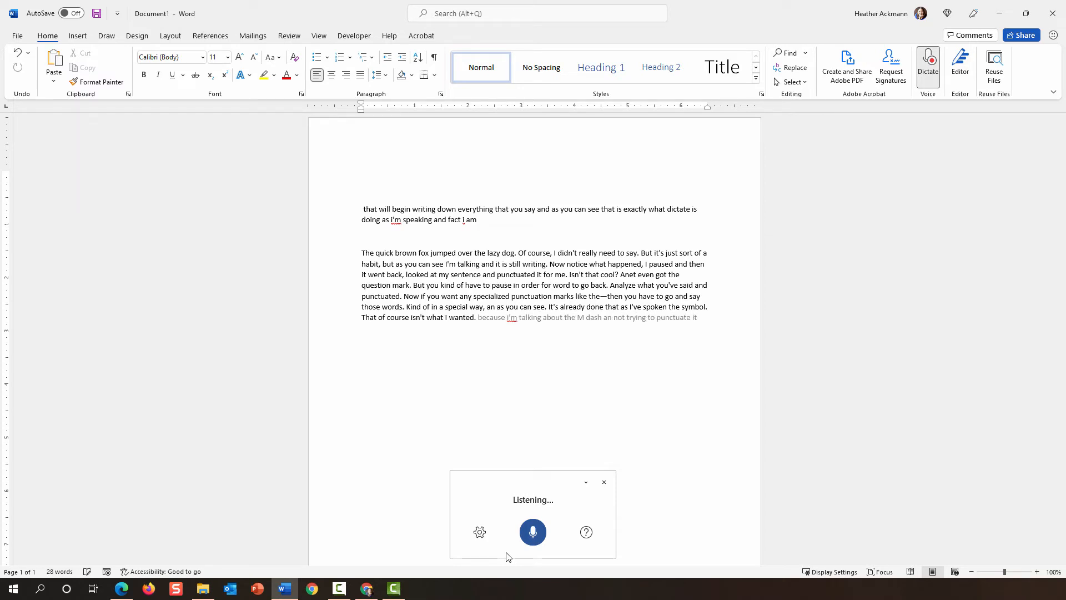
type("so it's kind of a mixed bag")
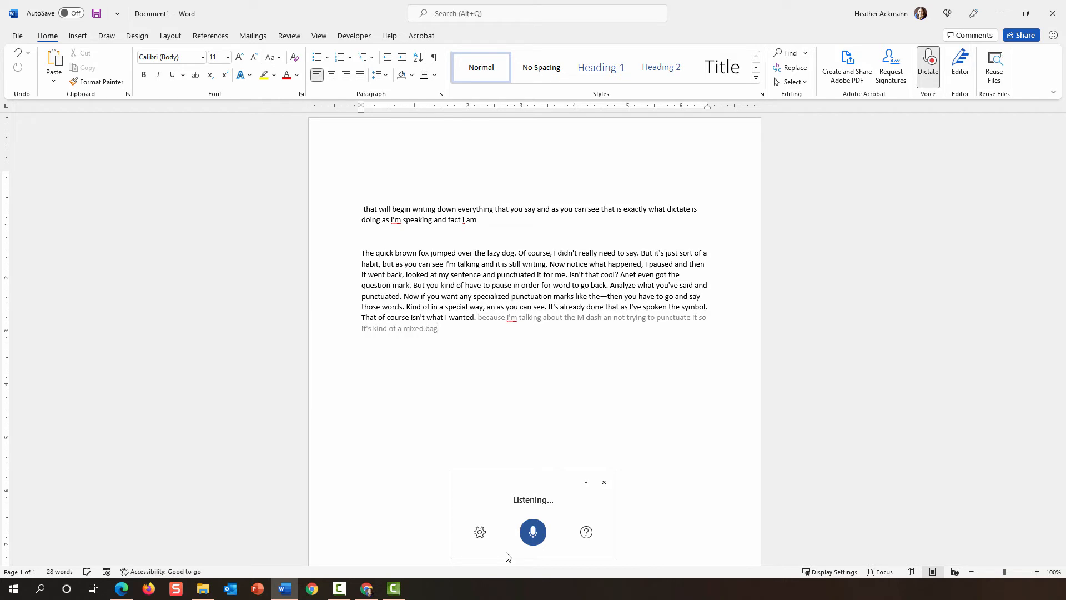
type("where you may")
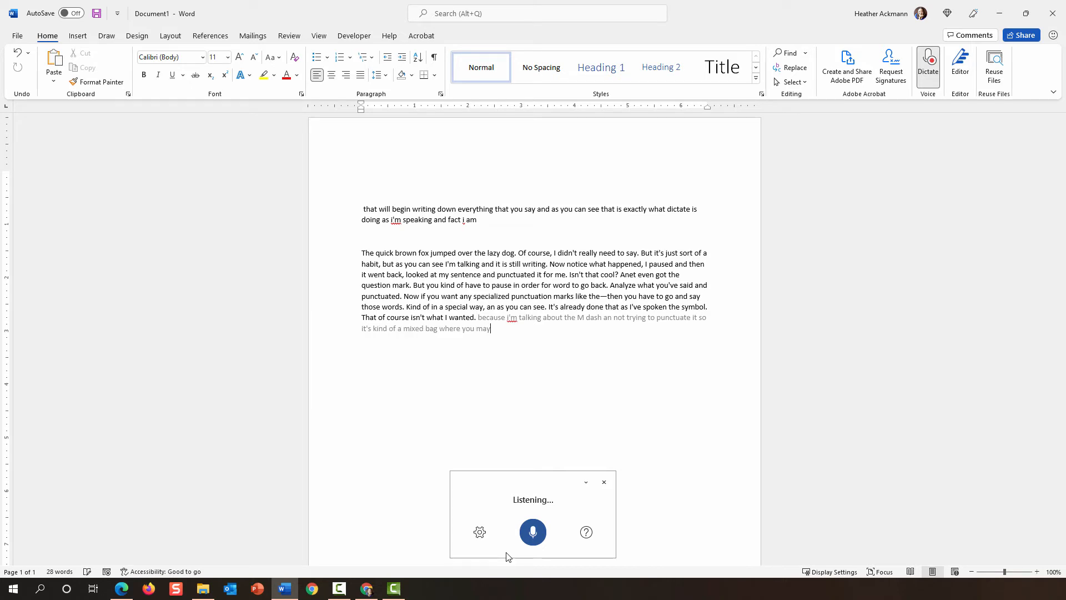
type("Because I'm talking about the—and not trying to punctuate it, so it's kind of a mixed bag where you may want to.")
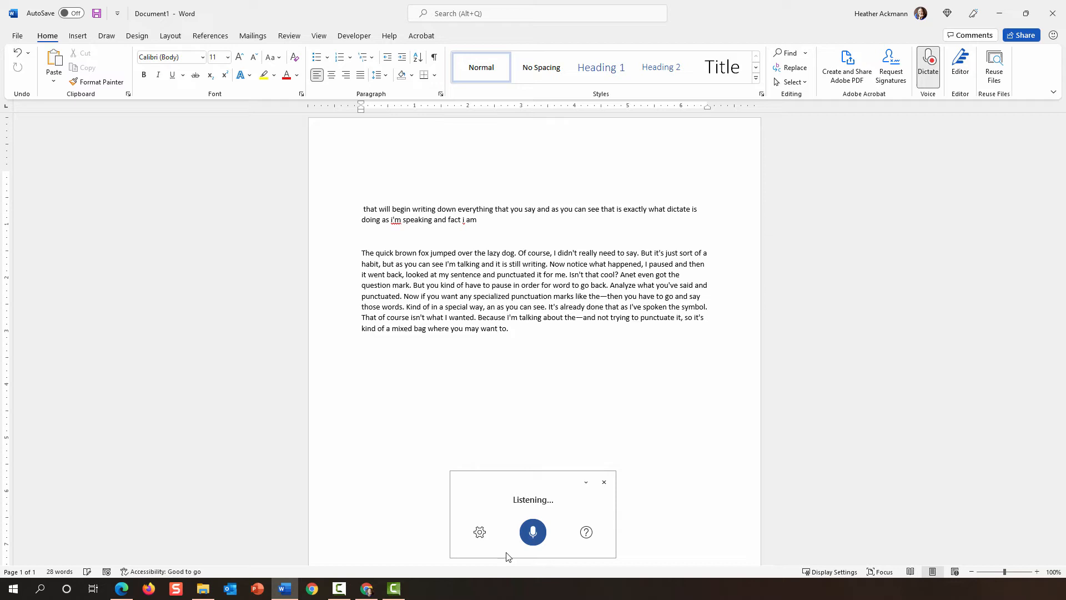
- Dictate that auto-punctuation saves time but you still say the special symbols
type("have auto punctuation turn on an you may not")
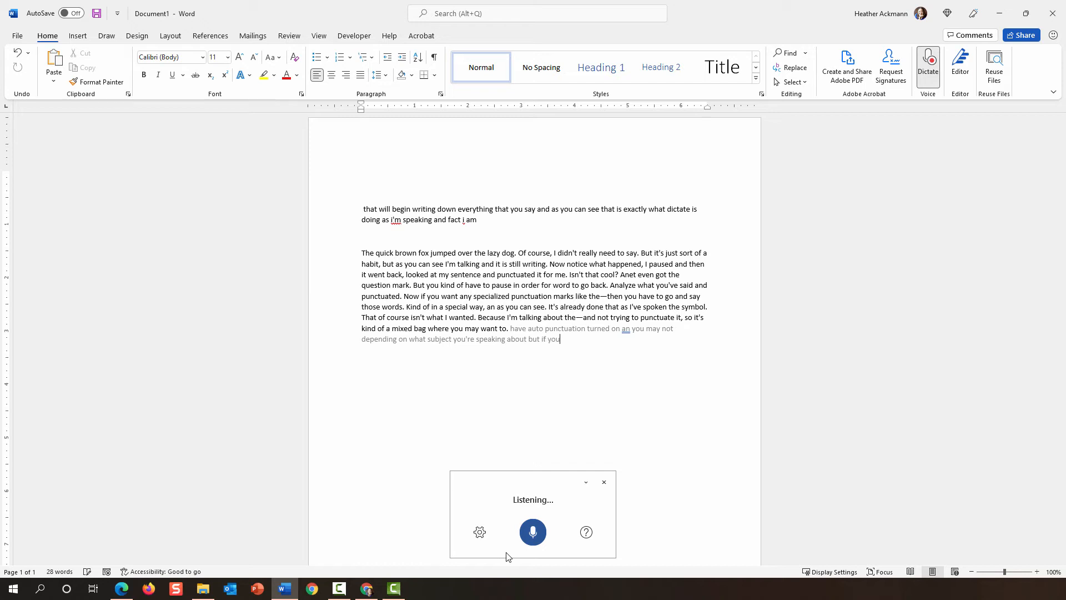
type("want to have word")
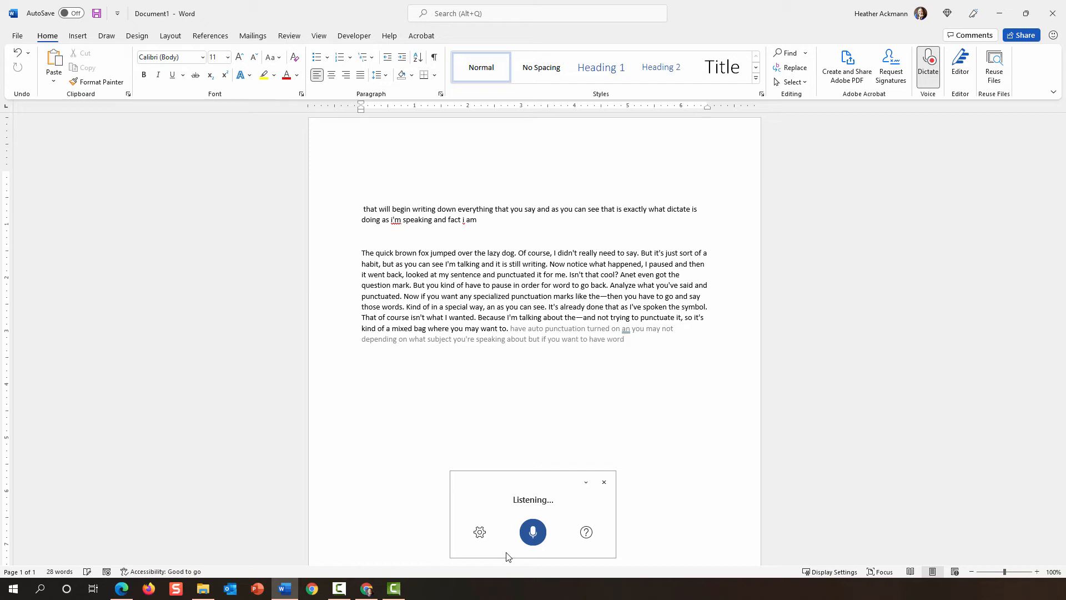
type("auto punctuate")
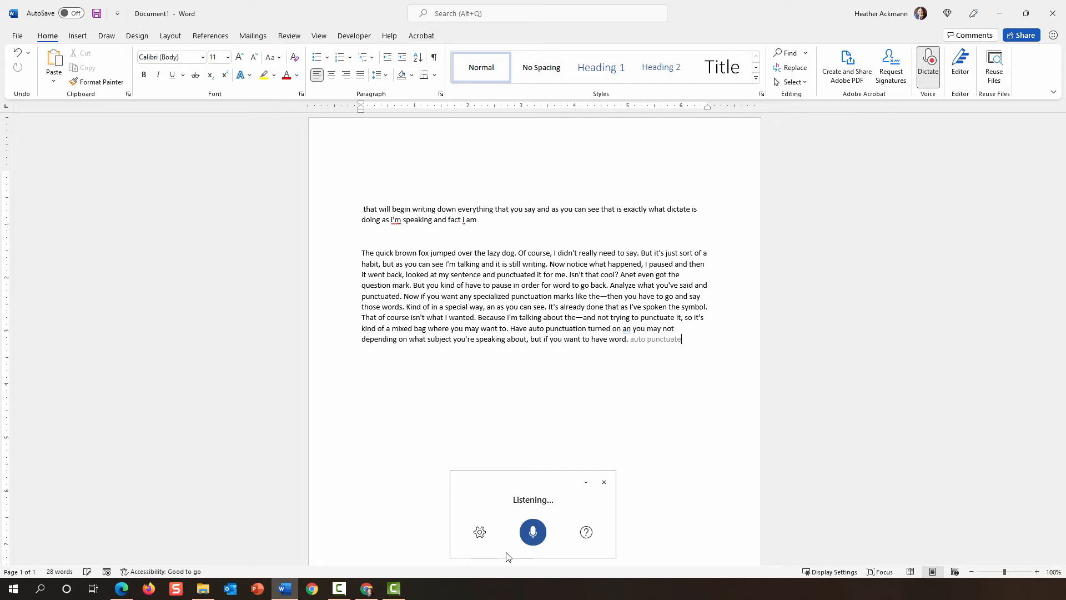
type("an bring up these symbols")
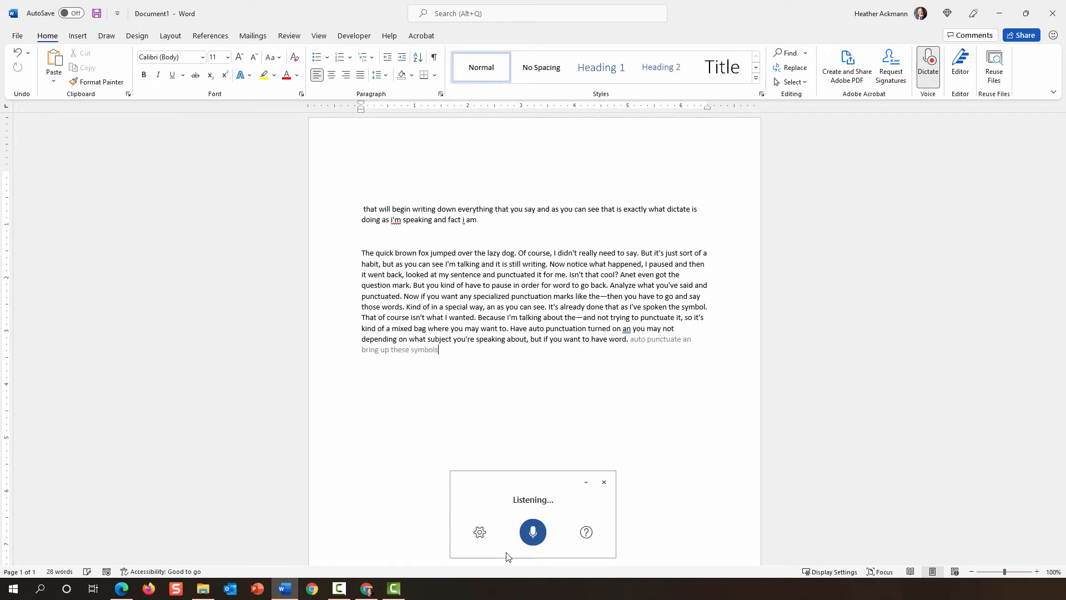
type("it save you")
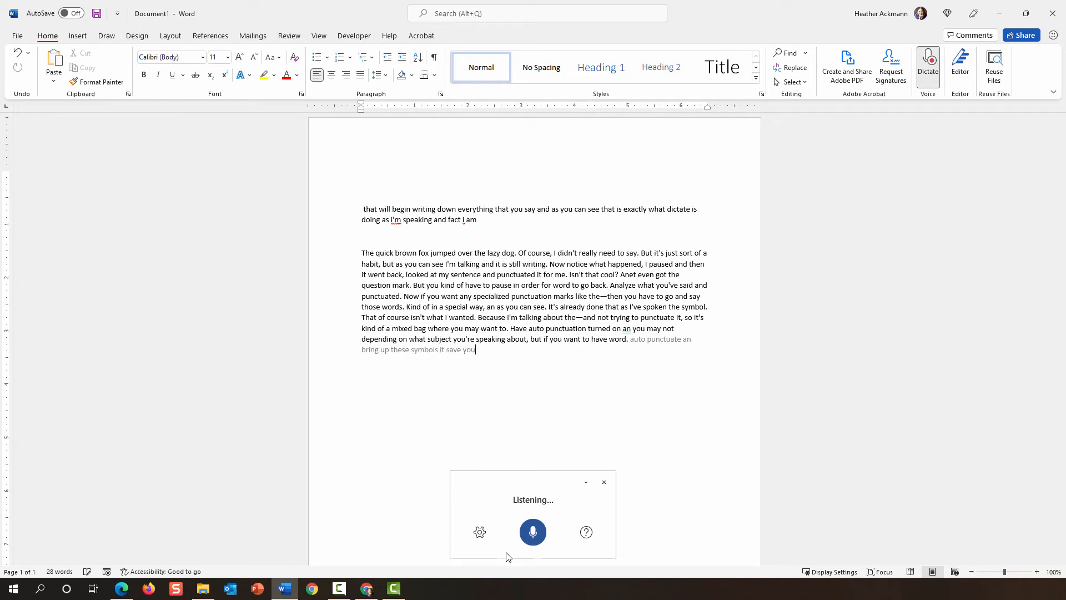
type("it does save you time but you")
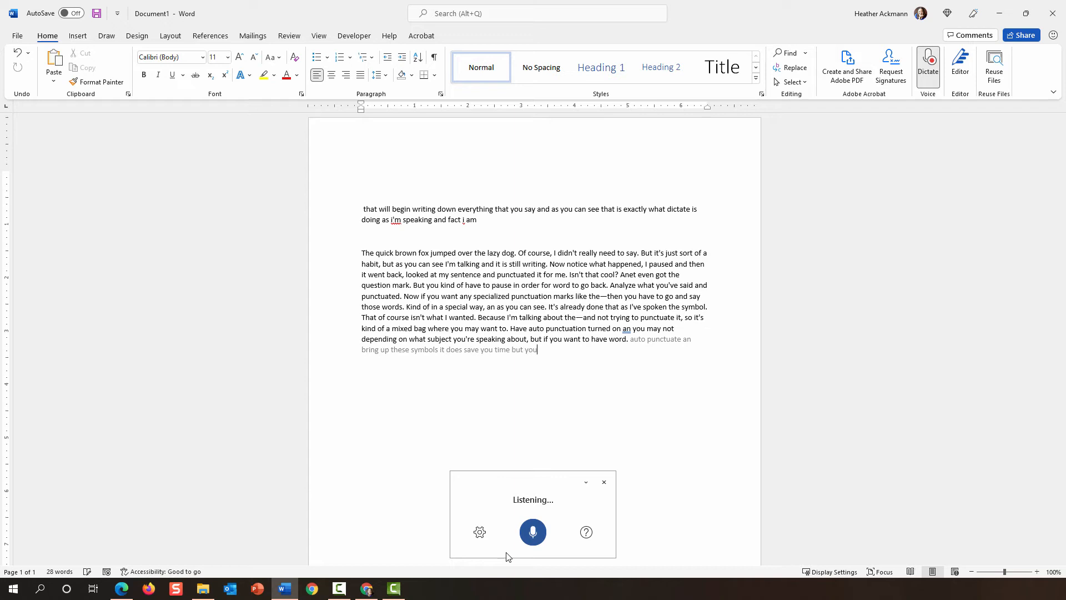
type("will have to")
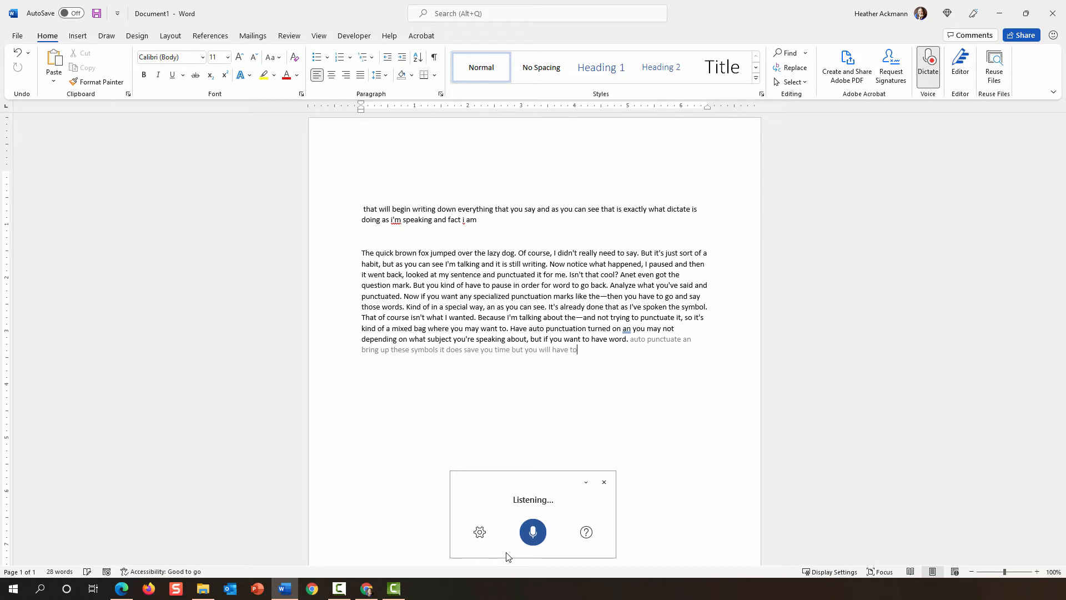
type("say those special symbols that you")
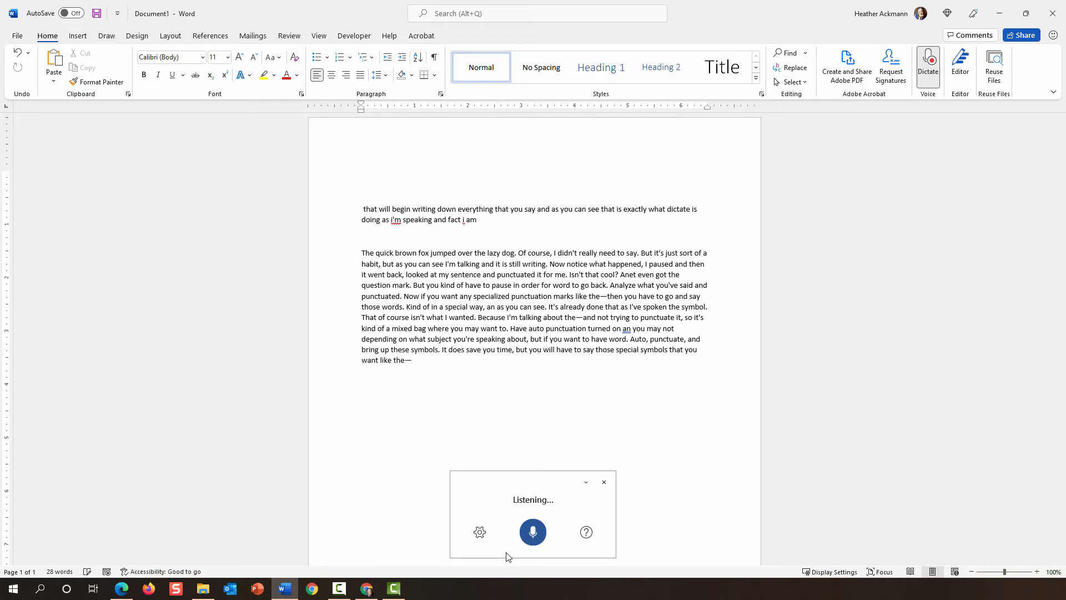
- Dictate the warning ending 'even if you don't want to', then stop dictation
type("just be careful because it will")
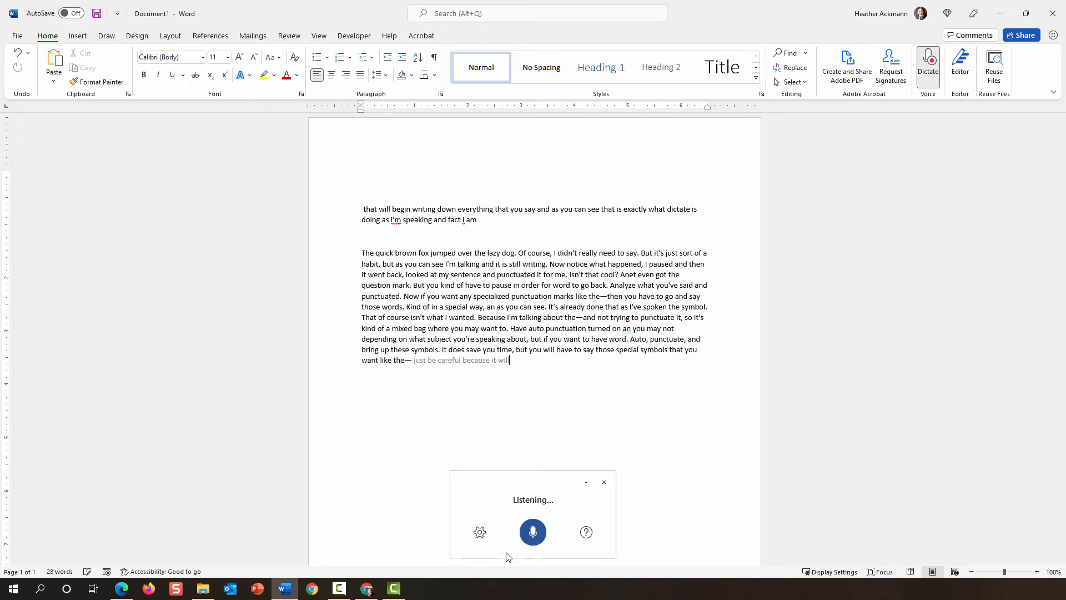
type("change it every time you refer to the")
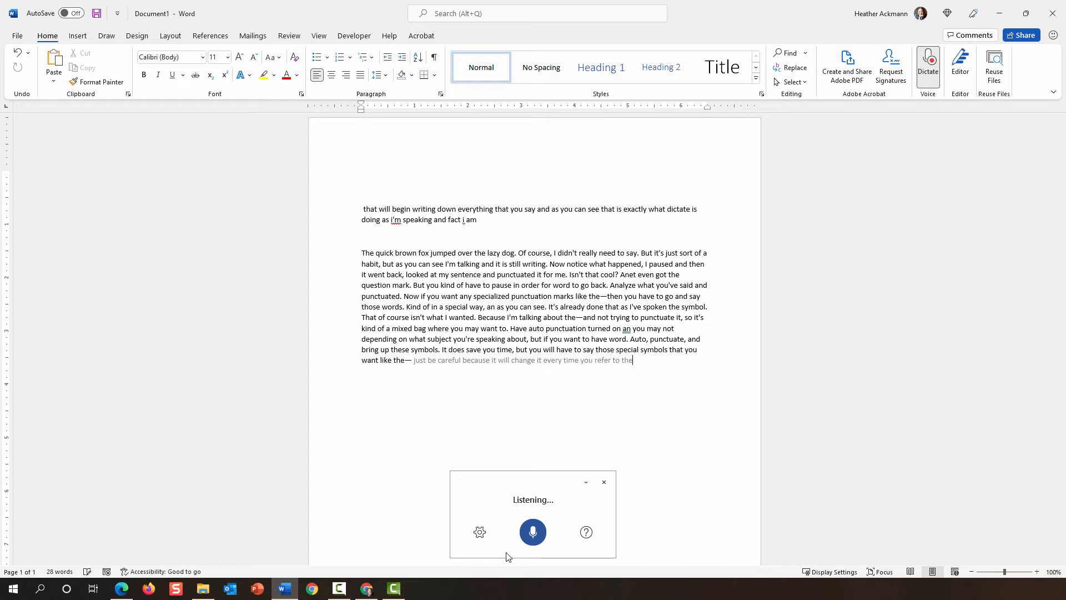
type("punctuation mark.")
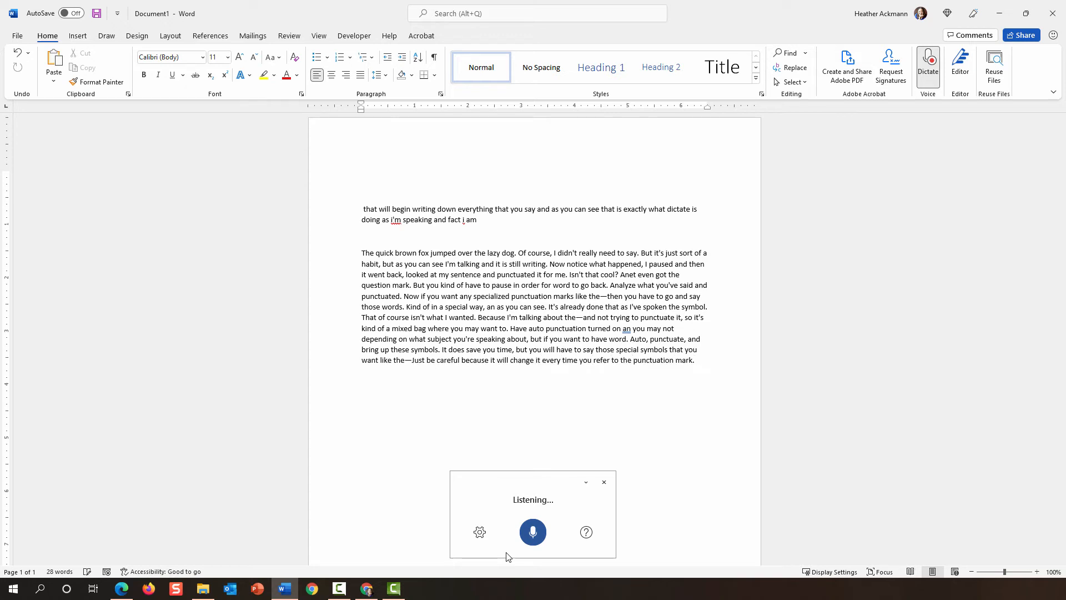
type("even if you don't want to")
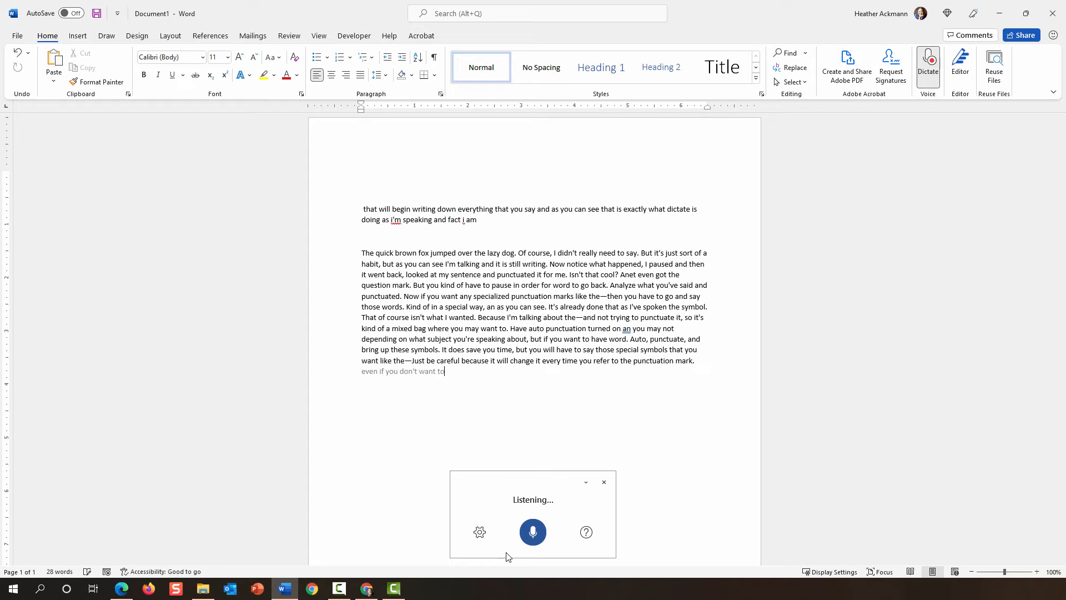
left_click(532, 532)
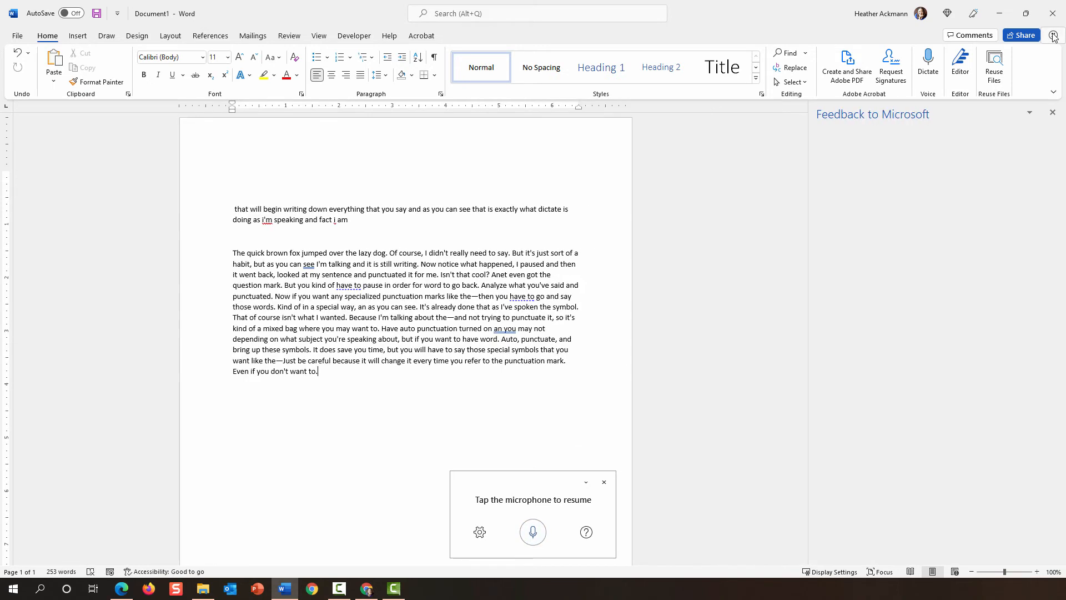
left_click(1053, 36)
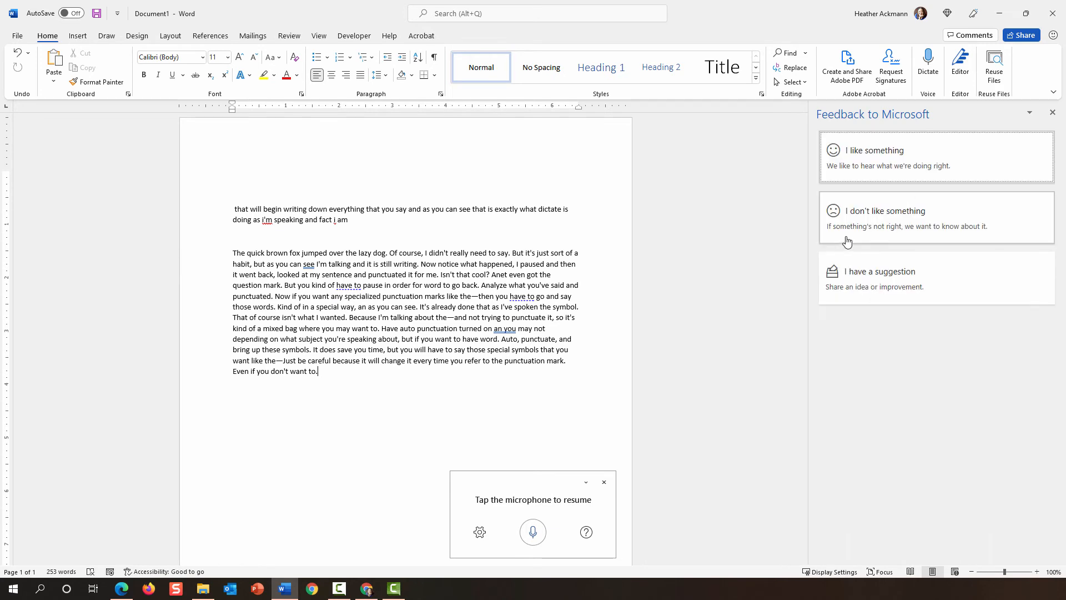
left_click(884, 217)
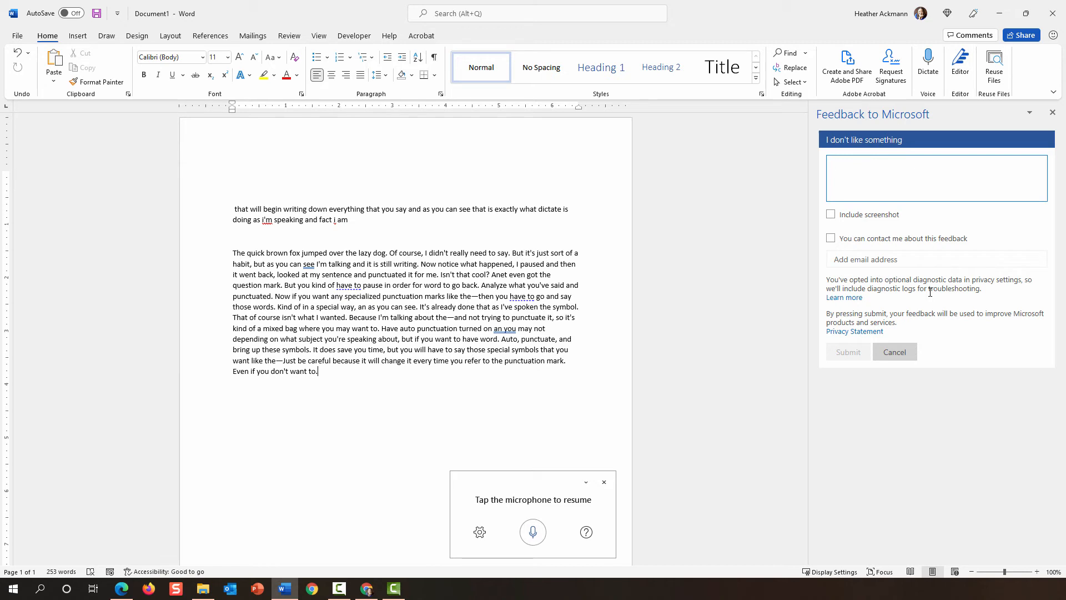
left_click(936, 178)
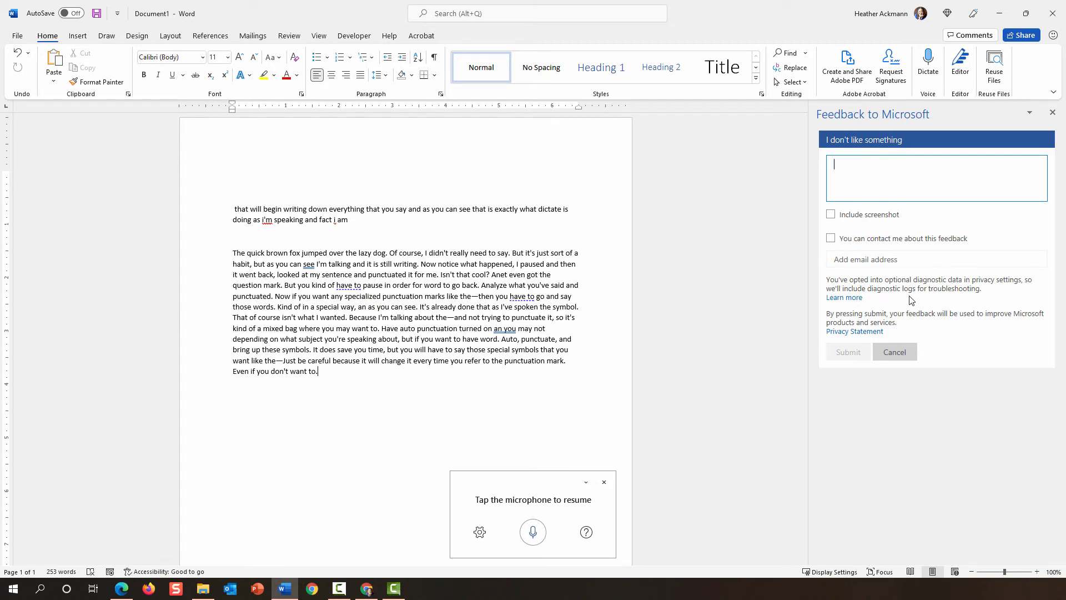
mouse_move(886, 300)
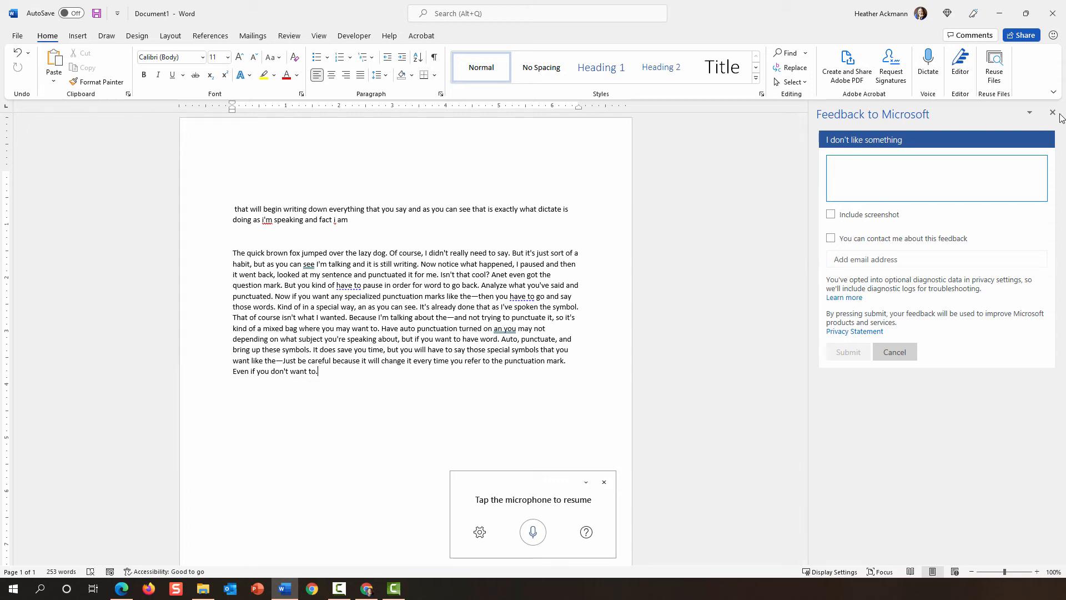
- Close the Feedback pane
left_click(1052, 112)
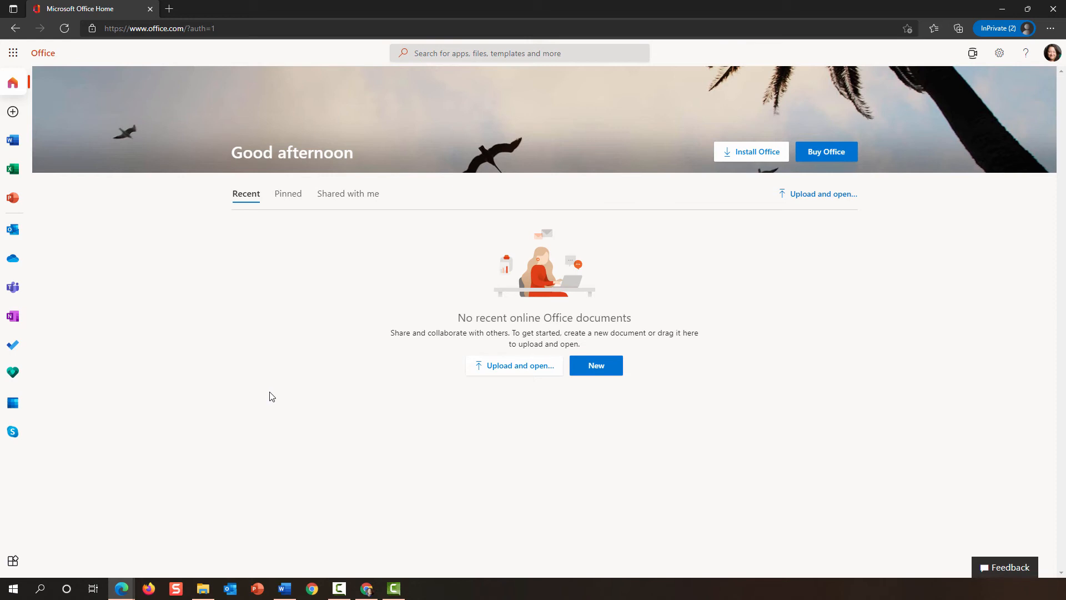
mouse_move(271, 382)
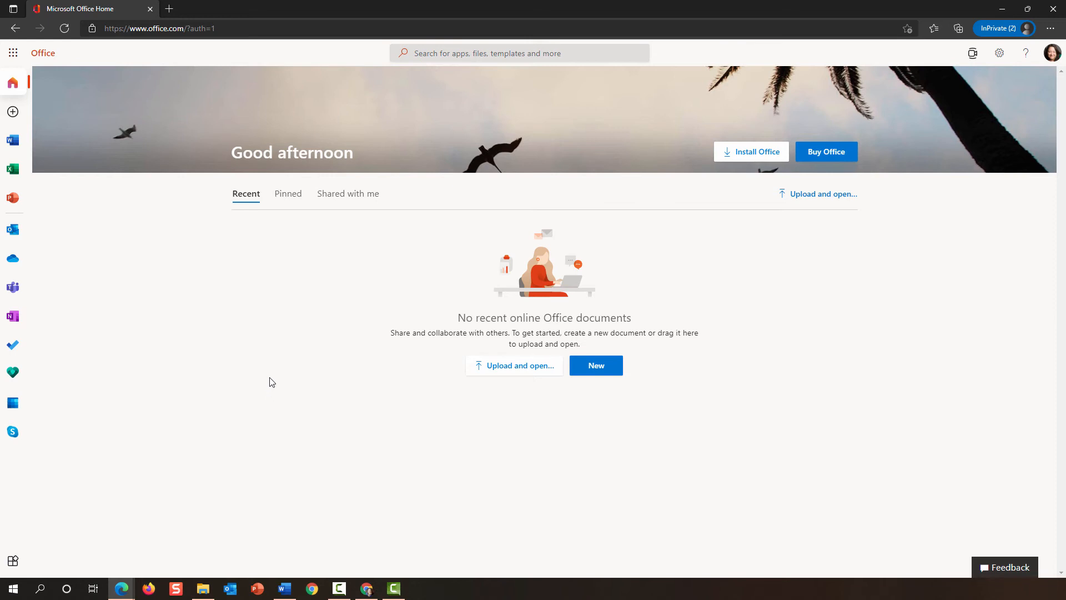
- From the Word start page on Office.com, create a new blank document
left_click(13, 139)
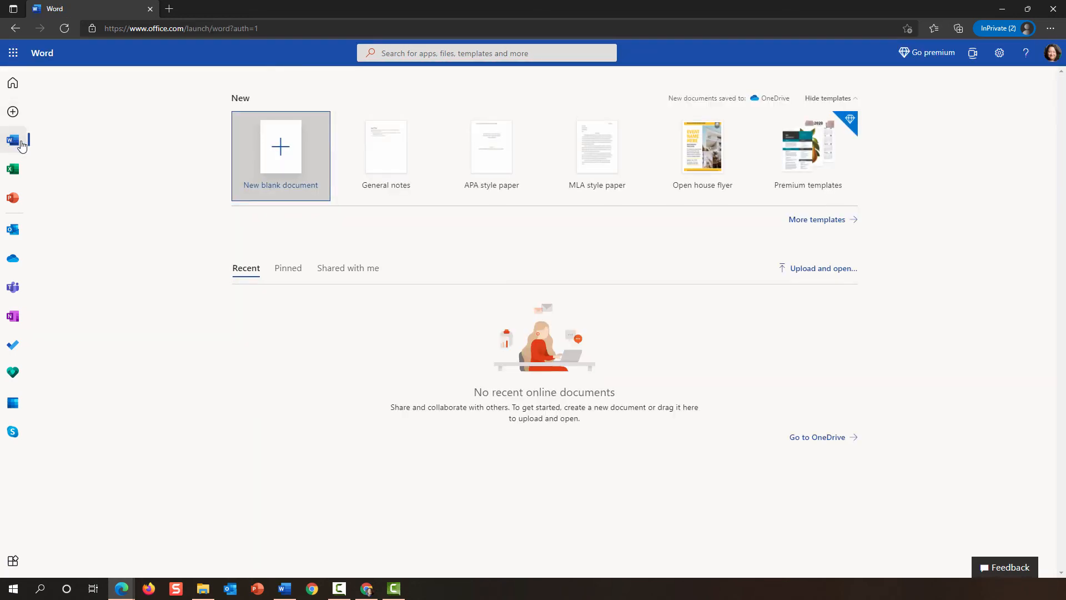
left_click(279, 146)
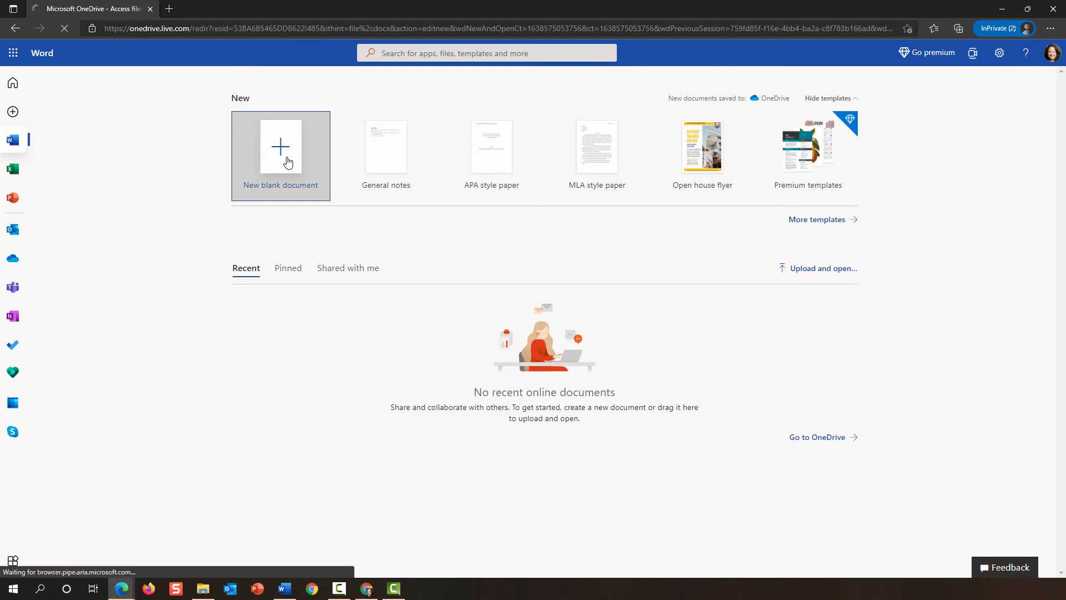
left_click(280, 147)
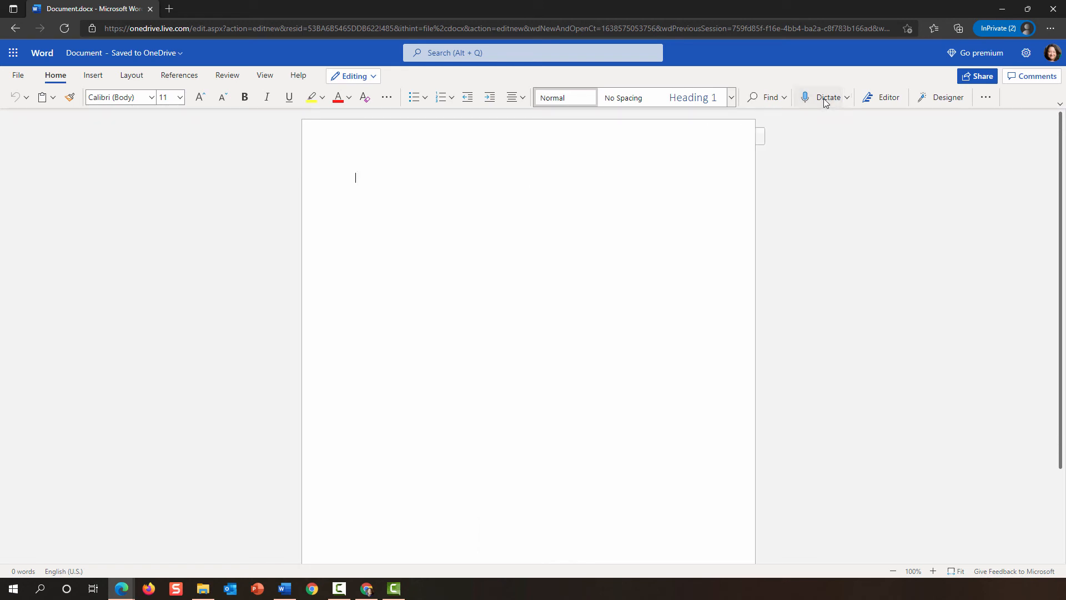
- Start Dictate, allow the microphone, toggle Enable auto-punctuation in dictation Settings, then resume the mic
left_click(827, 97)
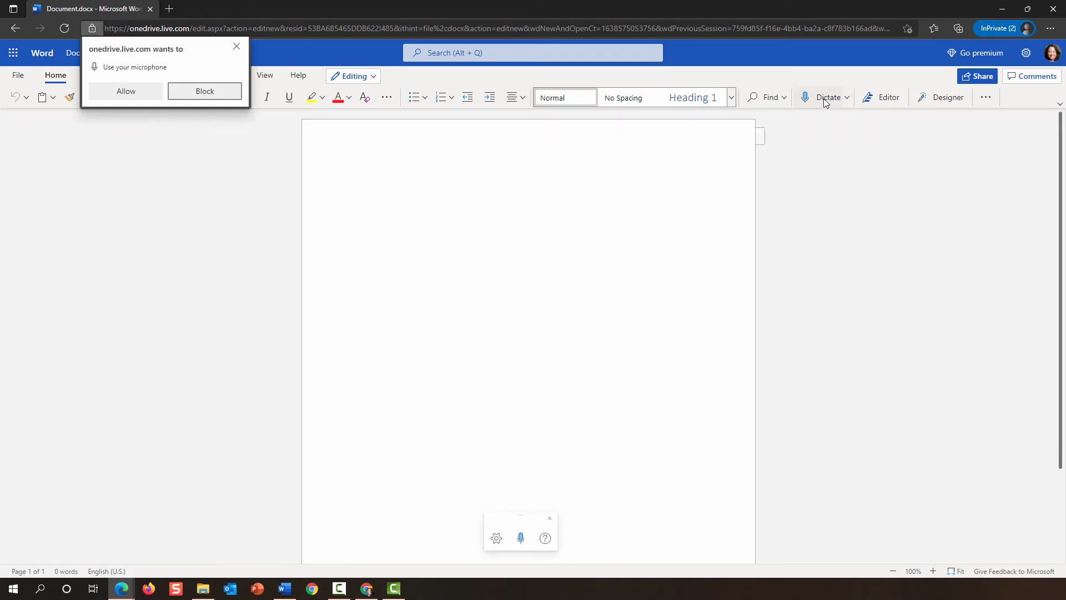
mouse_move(110, 140)
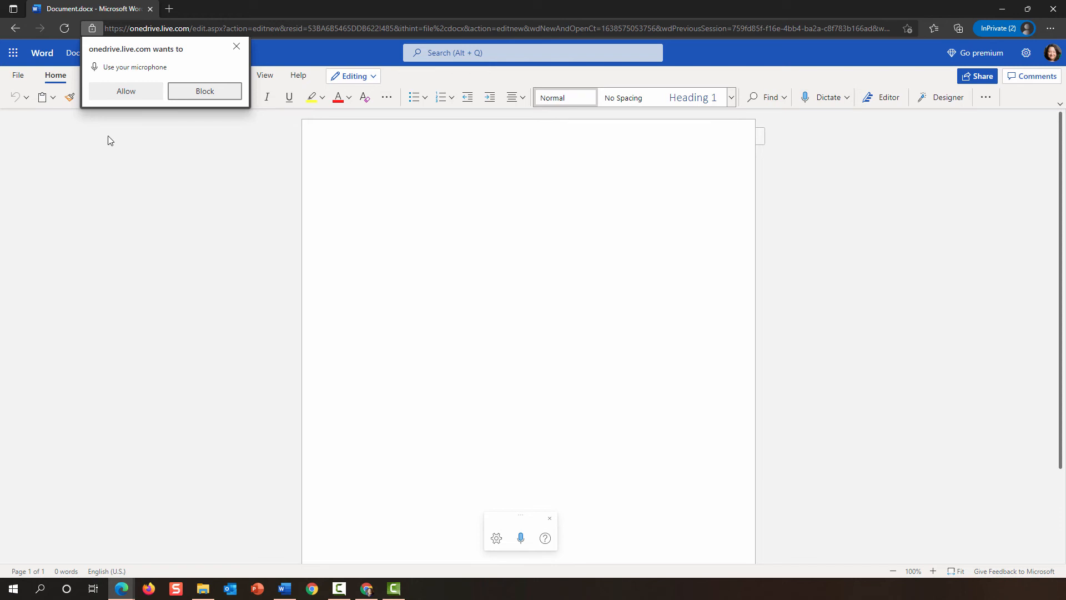
left_click(204, 91)
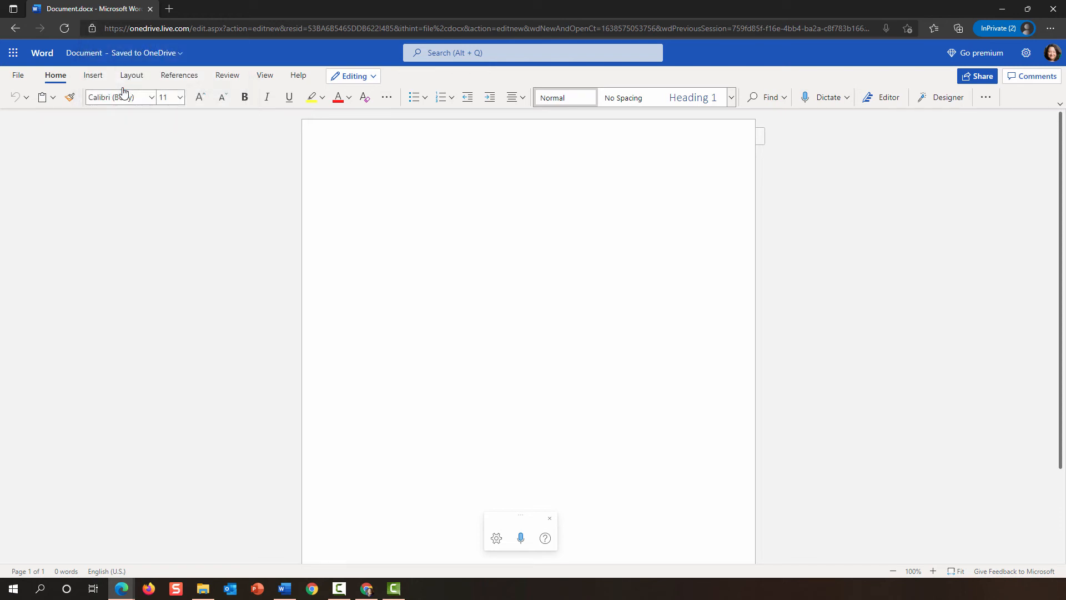
left_click(545, 538)
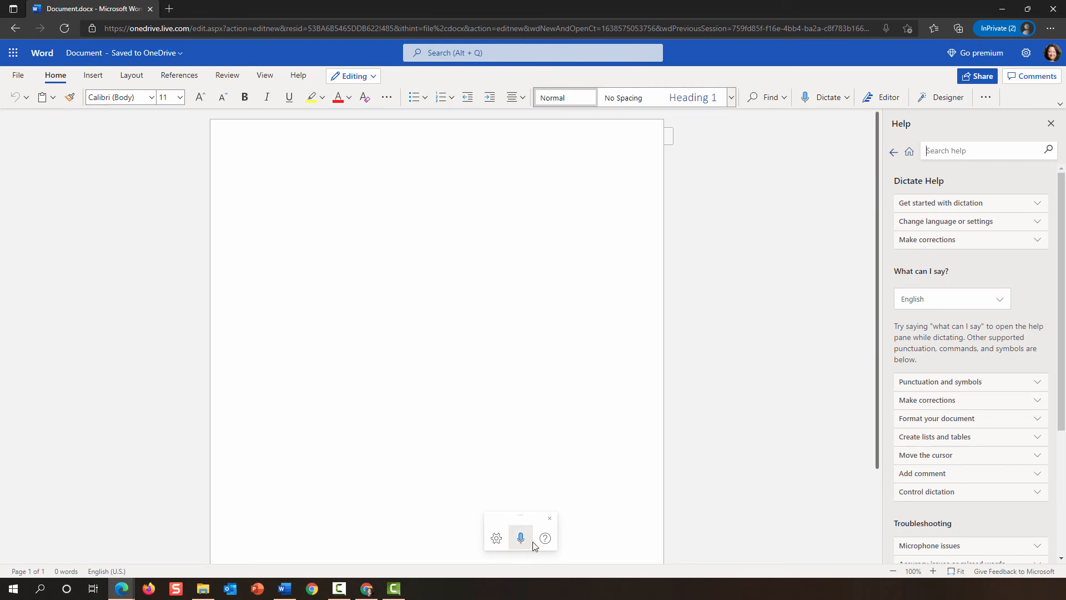
mouse_move(496, 538)
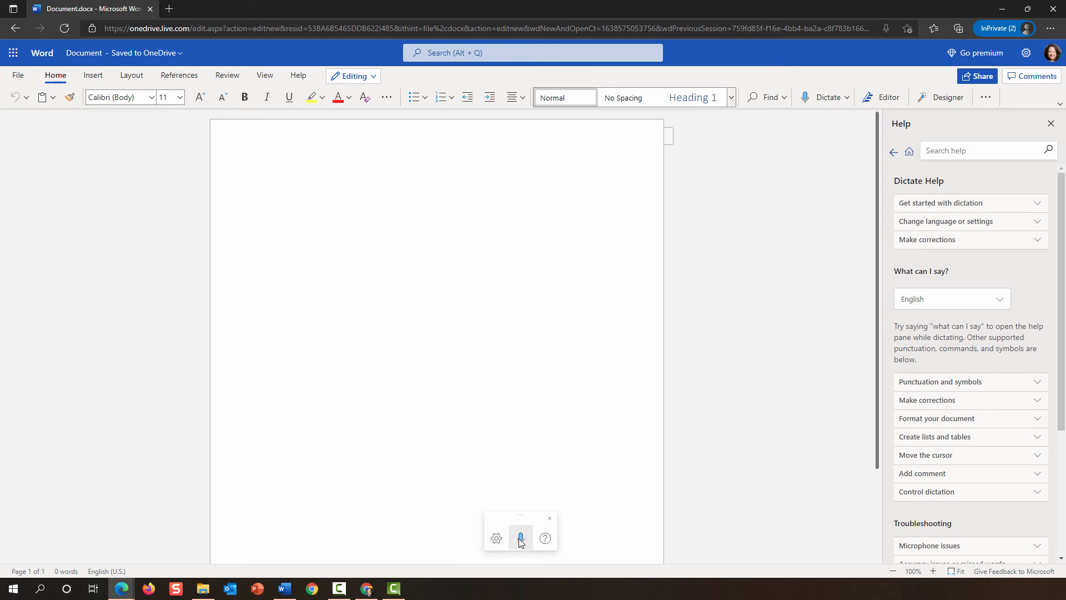
mouse_move(545, 538)
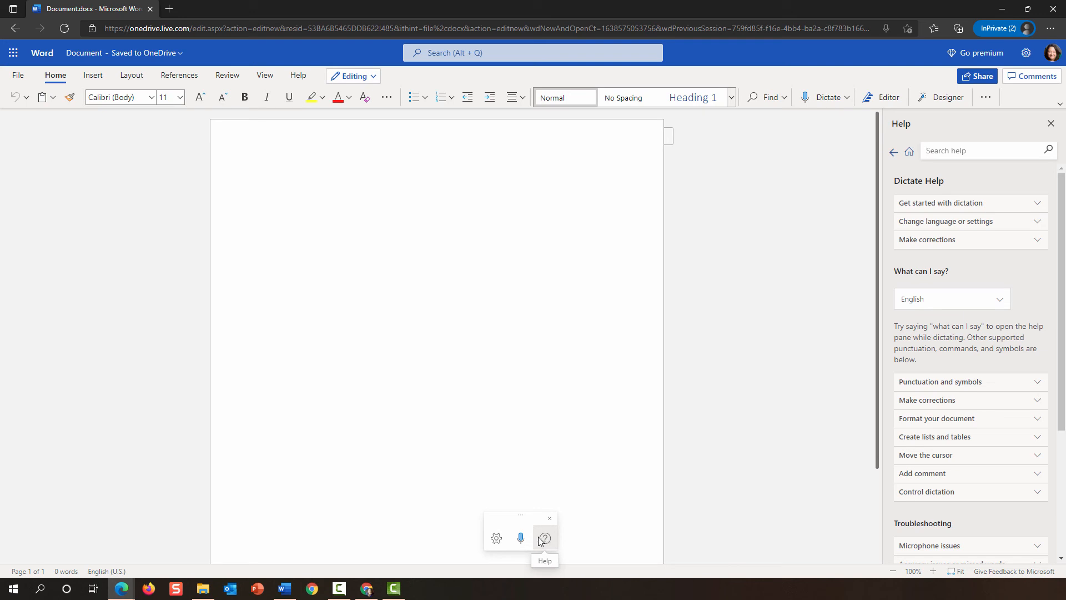
left_click(496, 538)
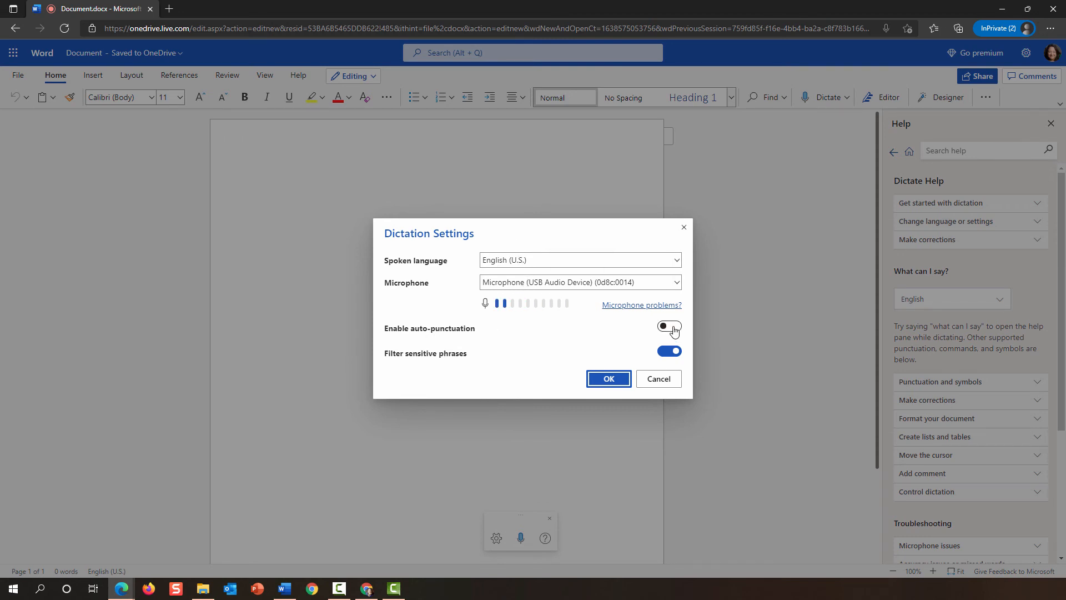
left_click(668, 327)
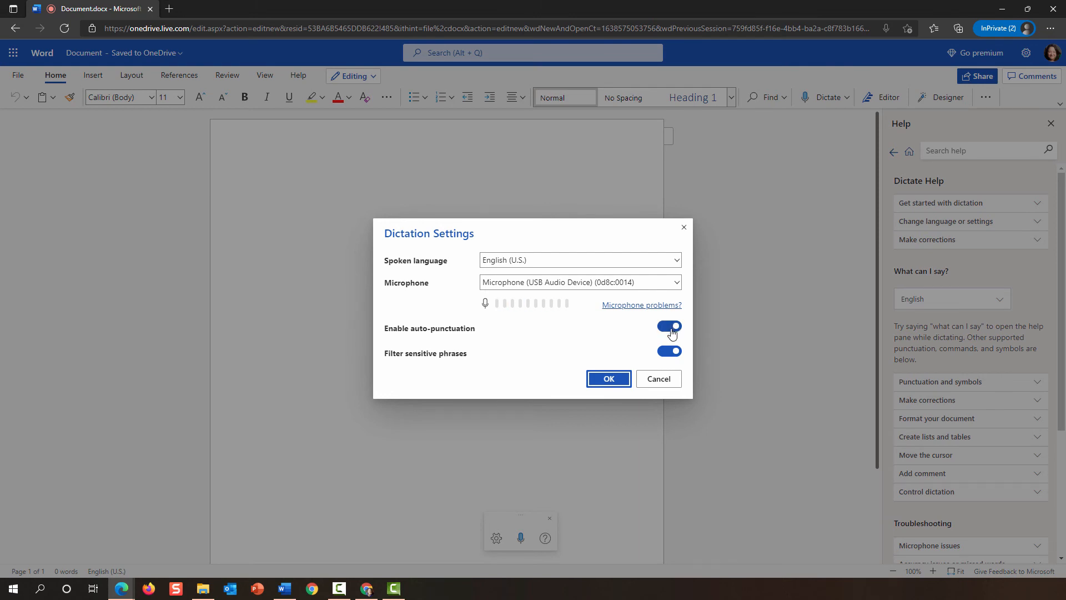
left_click(607, 379)
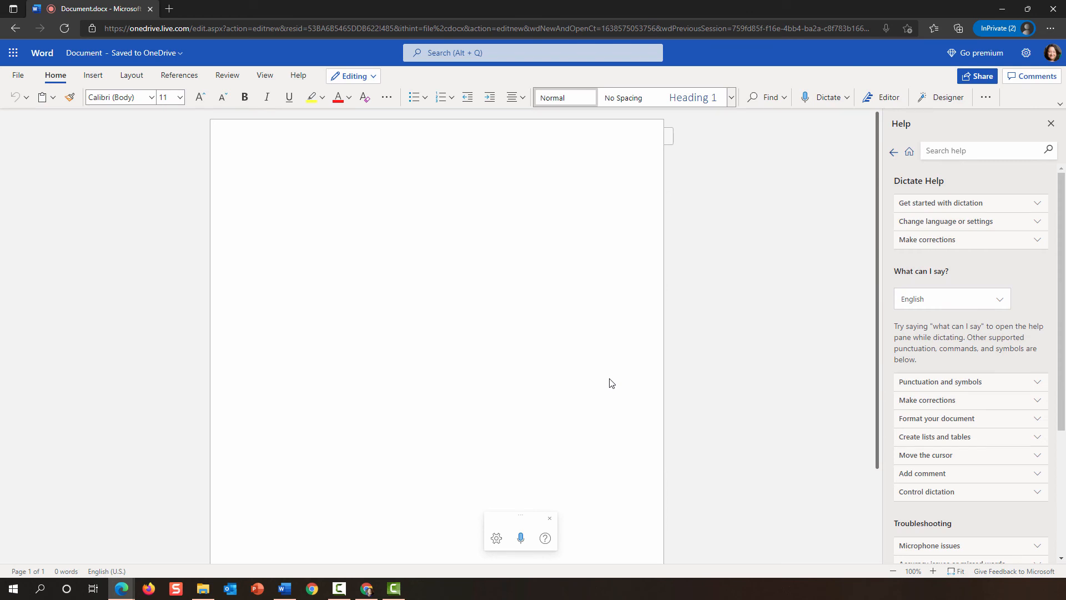
left_click(520, 538)
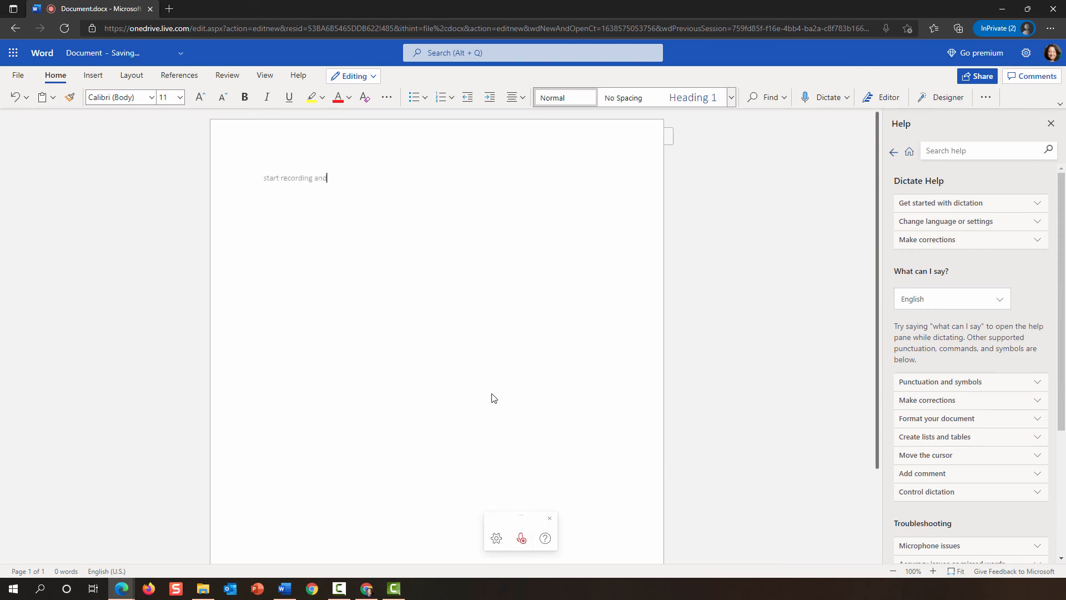
- Dictate that dictation is free at office.com with a Microsoft account, no 365 subscription needed
type("it's just like before may look a little different")
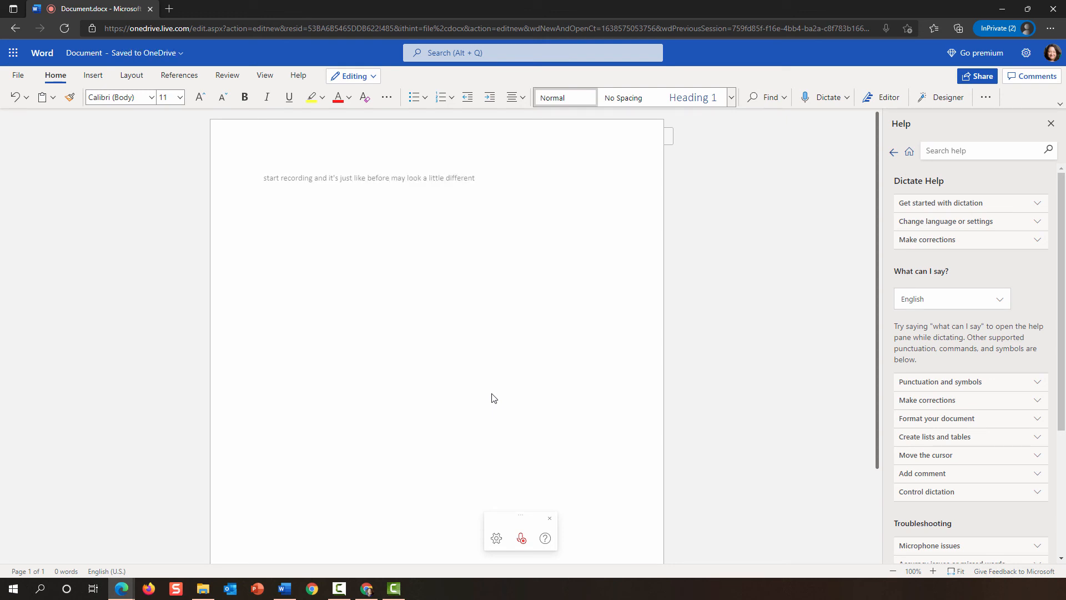
type("but it's the same in principle.")
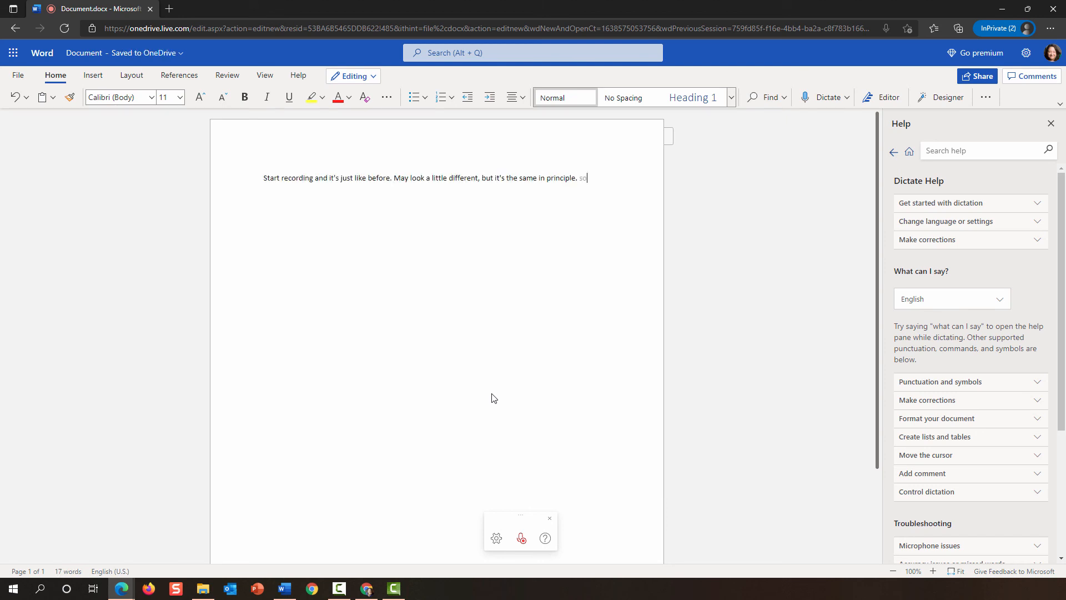
type("if you don't have access")
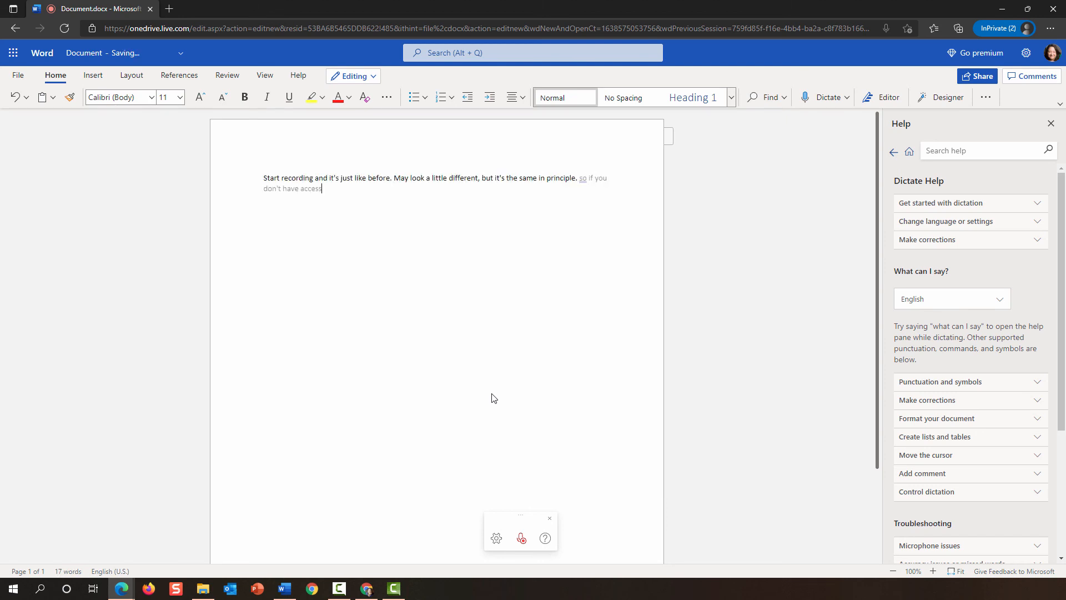
type("to microsoft word on the desktop.")
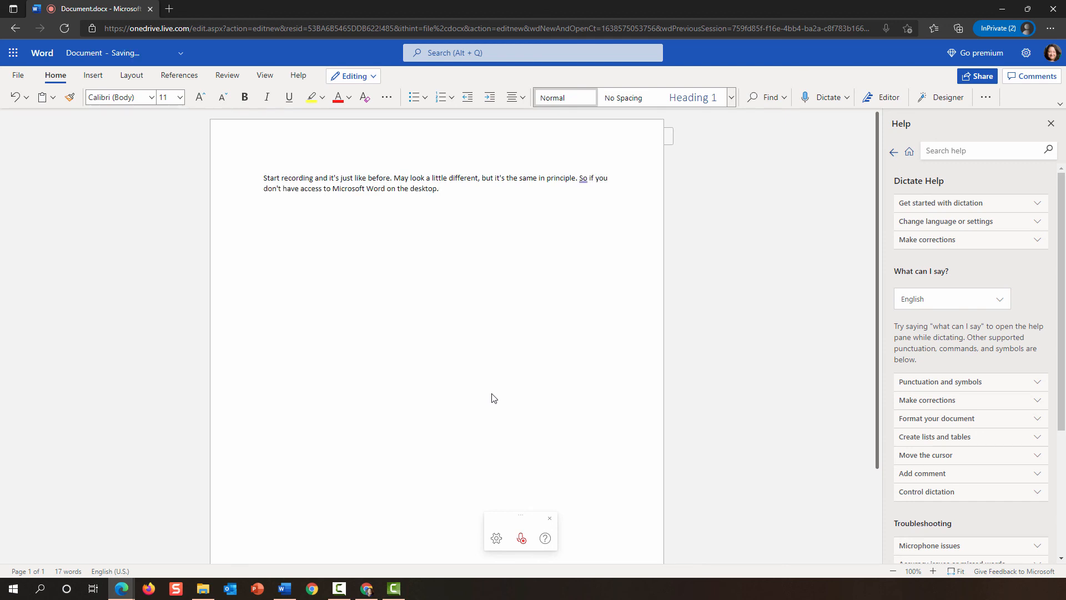
type("or the latest version of")
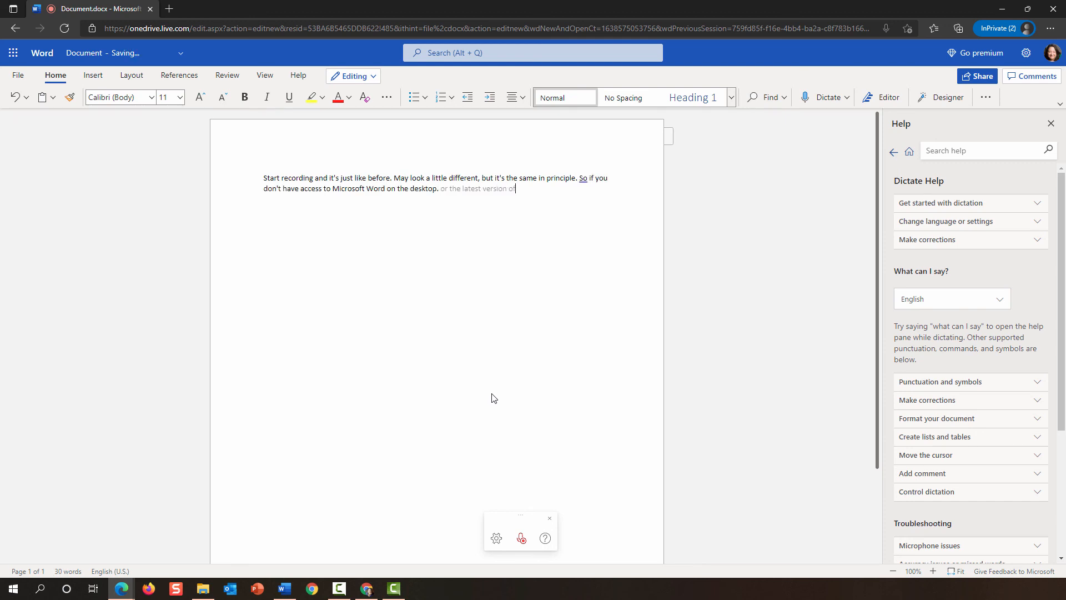
type("microsoft word like")
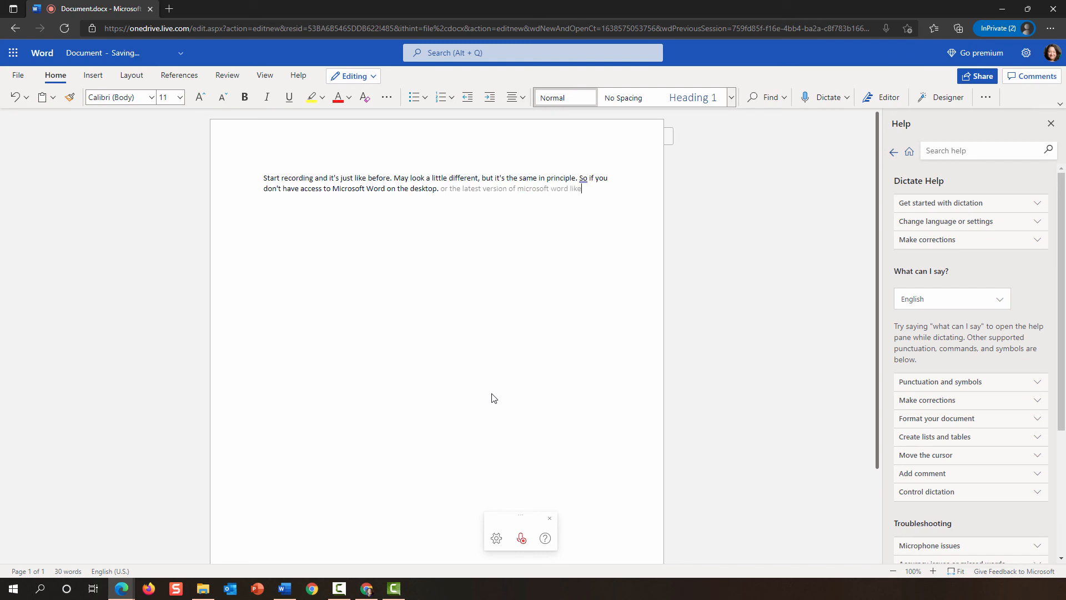
type("a microsoft 365 subscription")
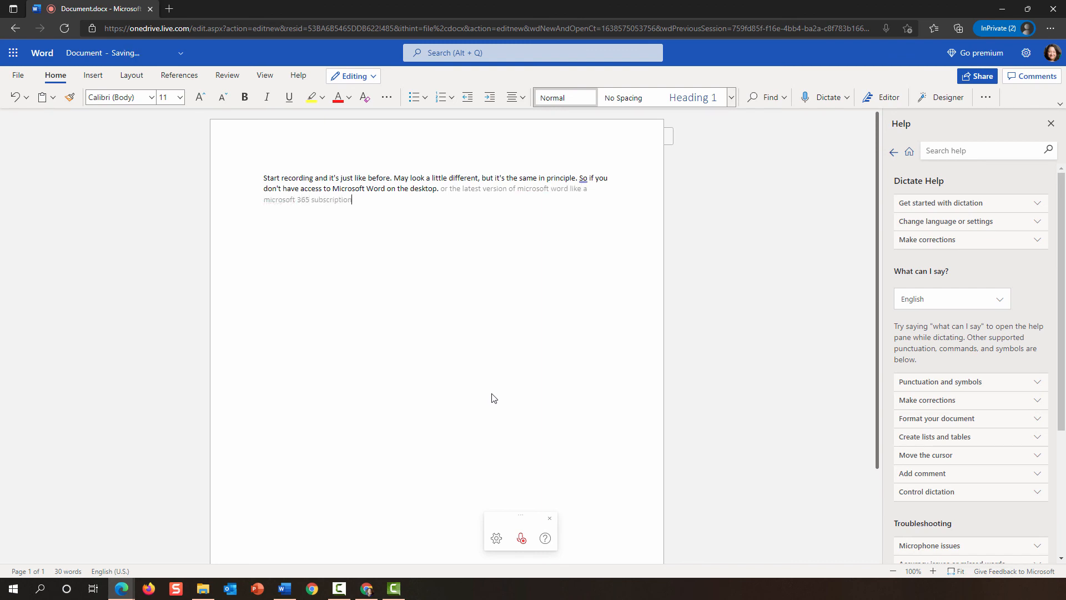
type("this is available")
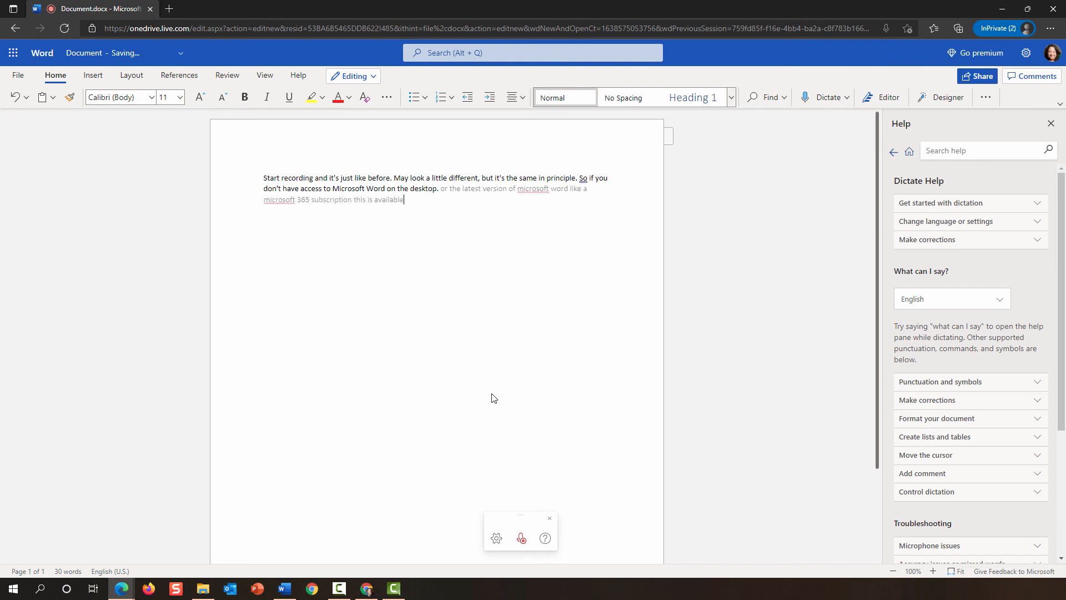
type("completely free to you")
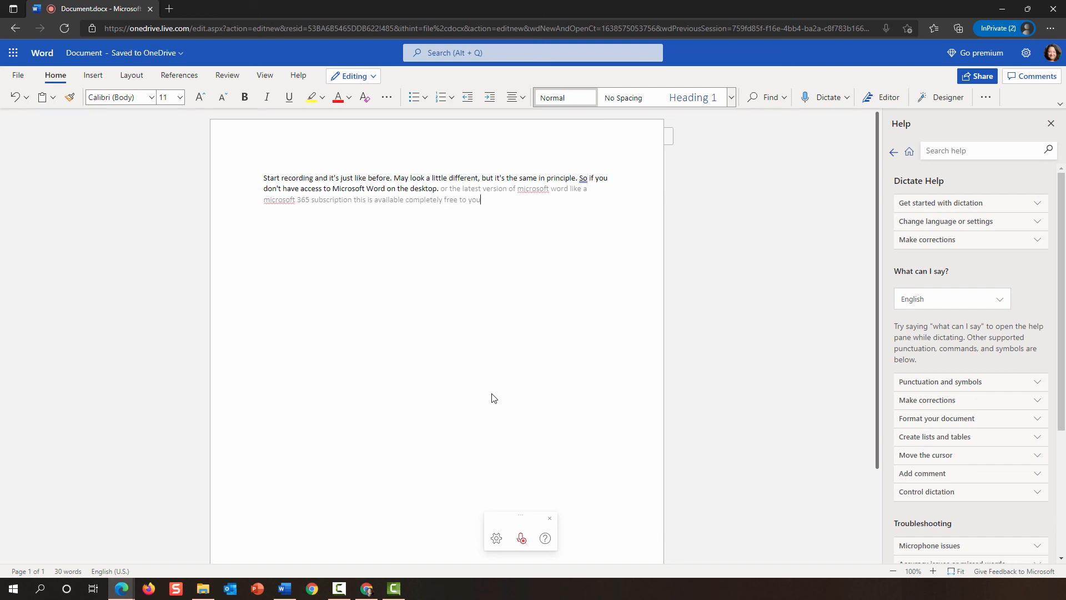
type("just go to office.com sign")
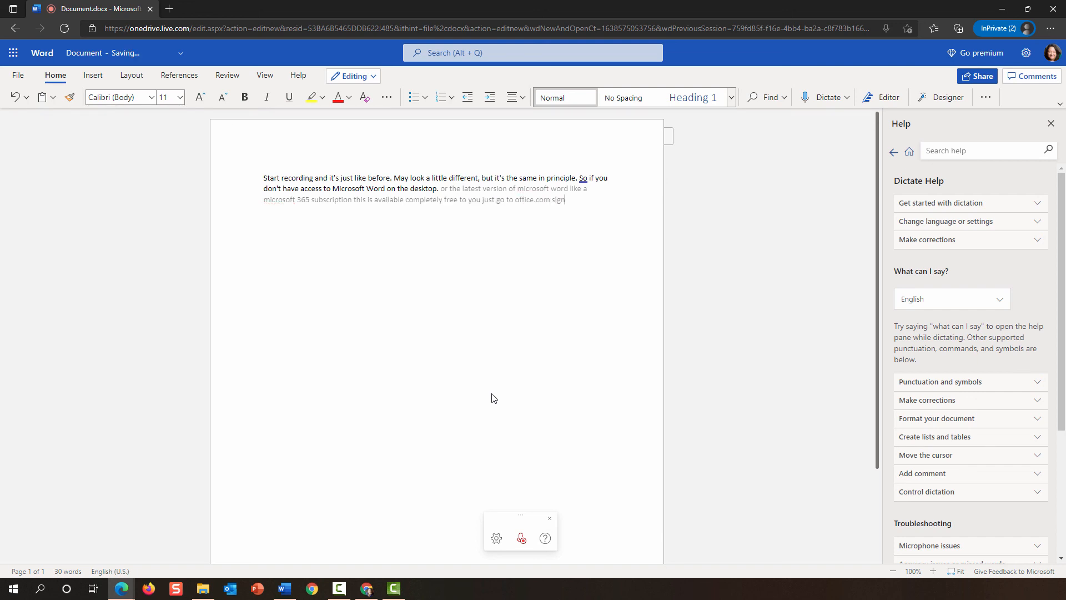
type("in with your free microsoft account and is a")
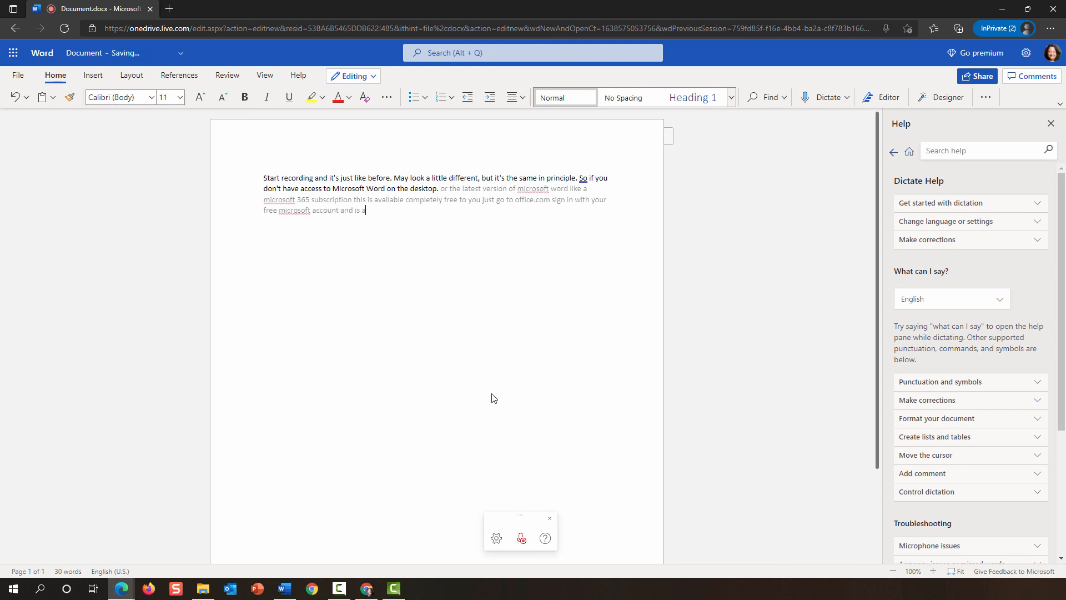
type("here is the dictation feature with all of those wonderful settings")
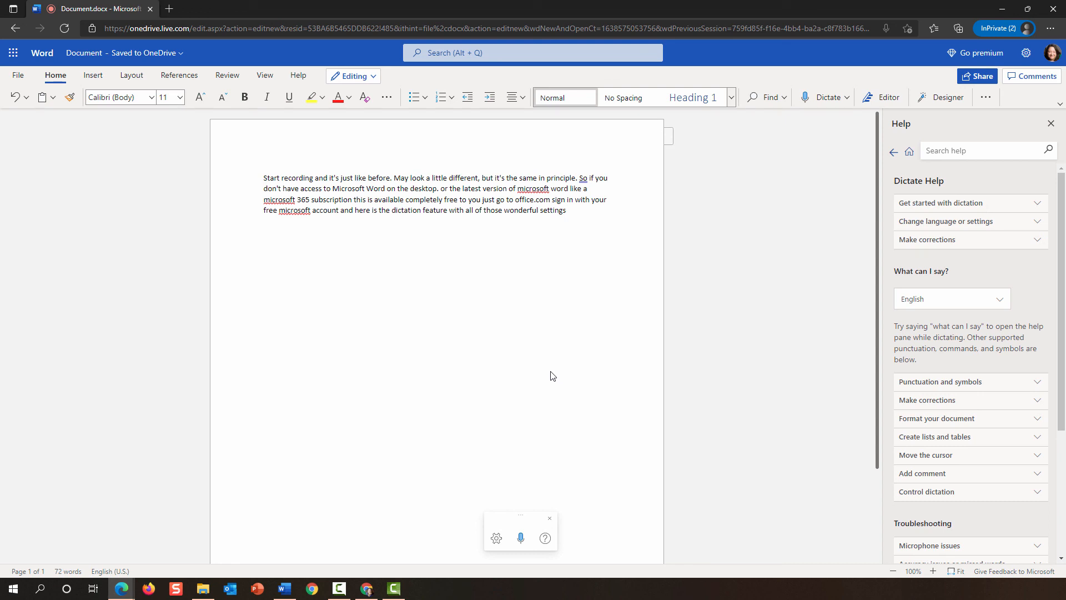
mouse_move(121, 588)
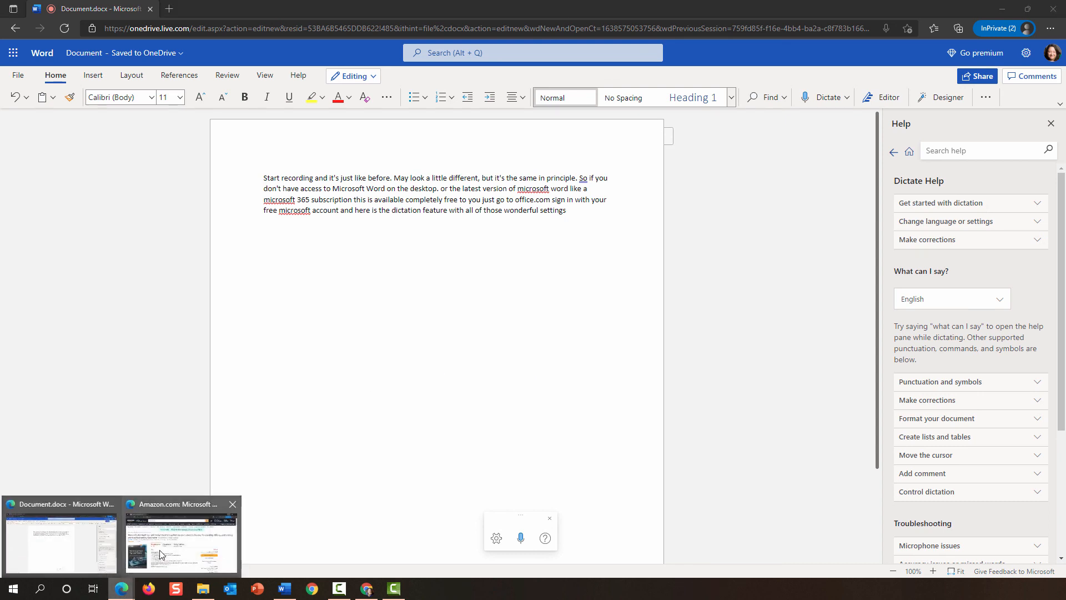